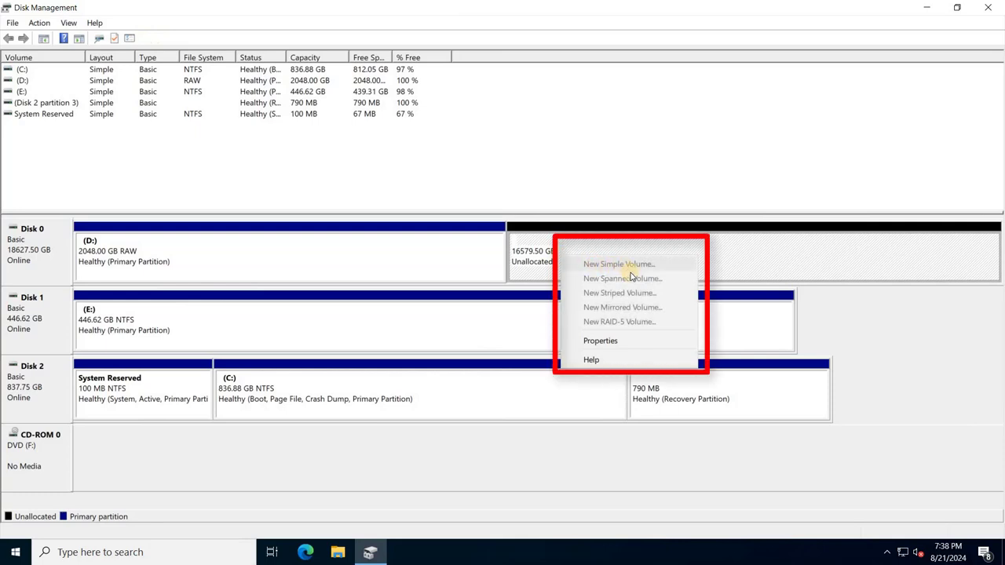
pyautogui.moveTo(634, 275)
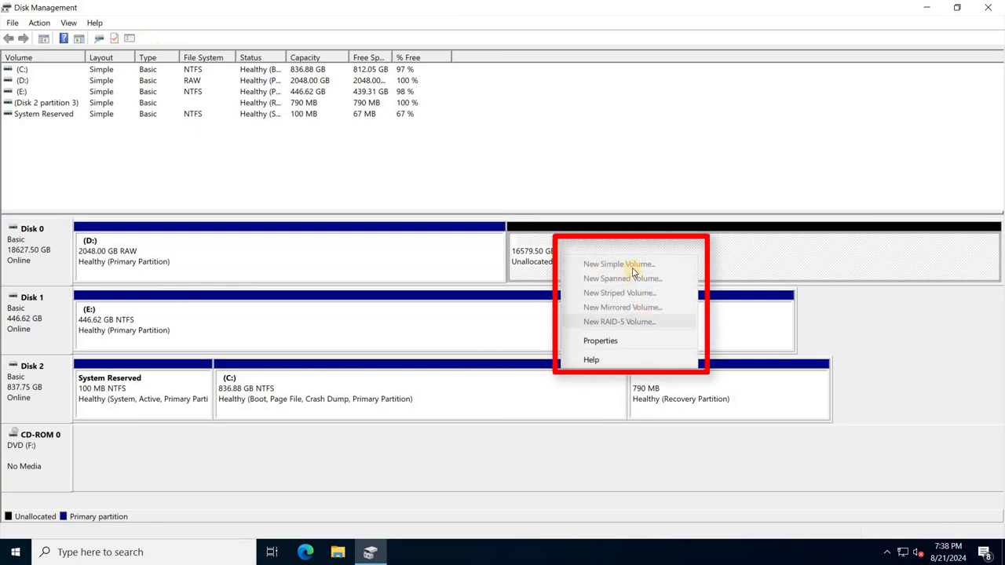
pyautogui.moveTo(630, 257)
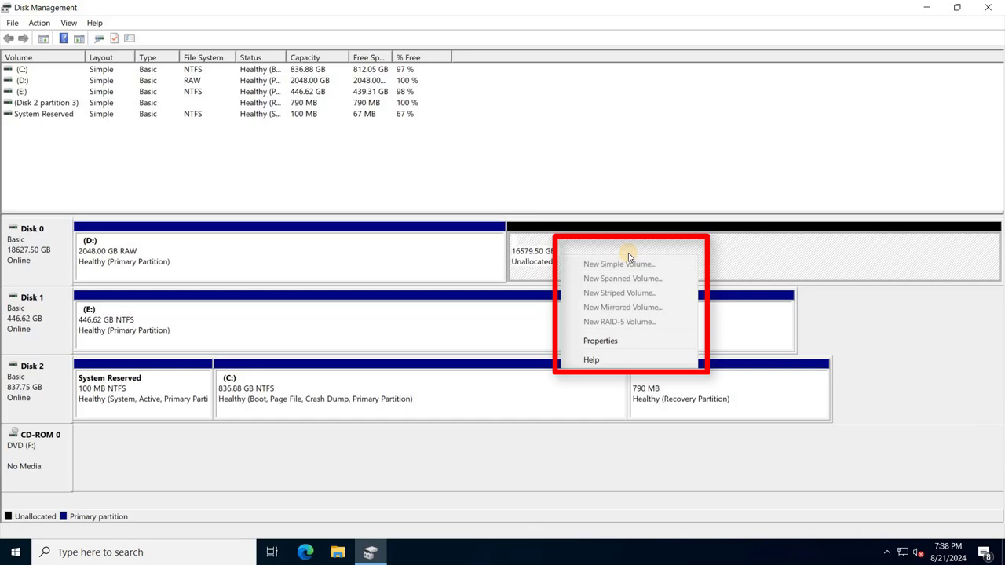
pyautogui.moveTo(638, 264)
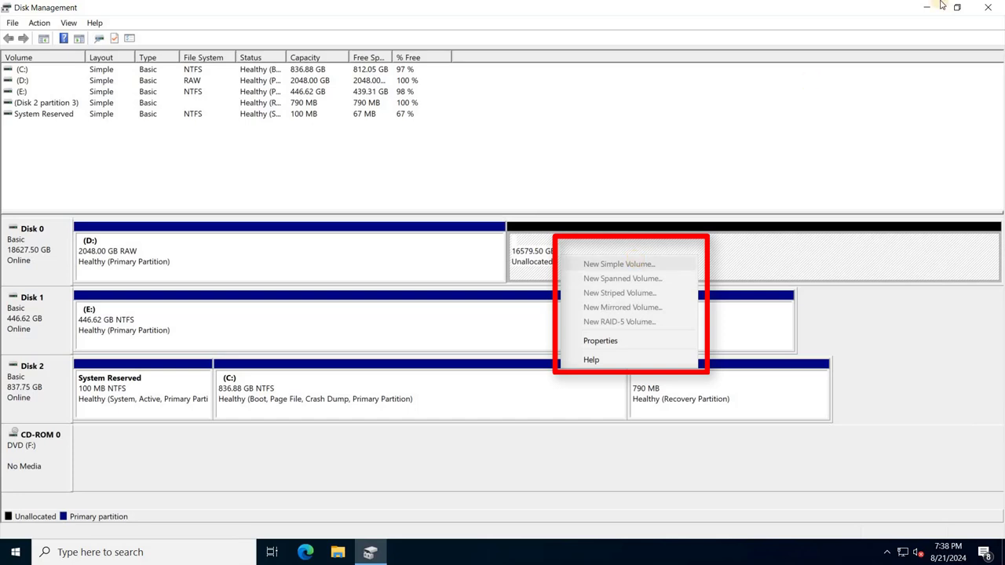
pyautogui.moveTo(619, 264)
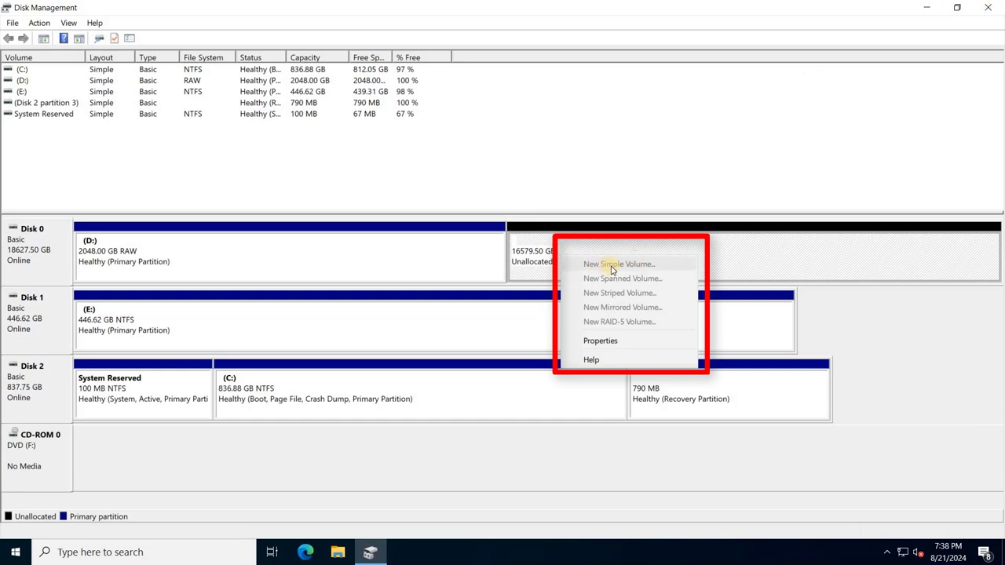
pyautogui.moveTo(642, 328)
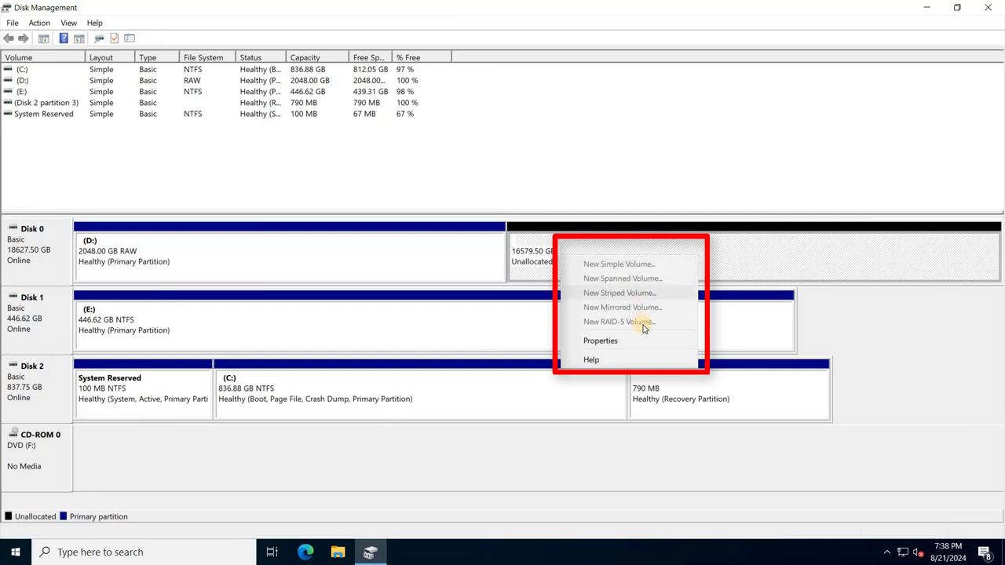
pyautogui.moveTo(629, 259)
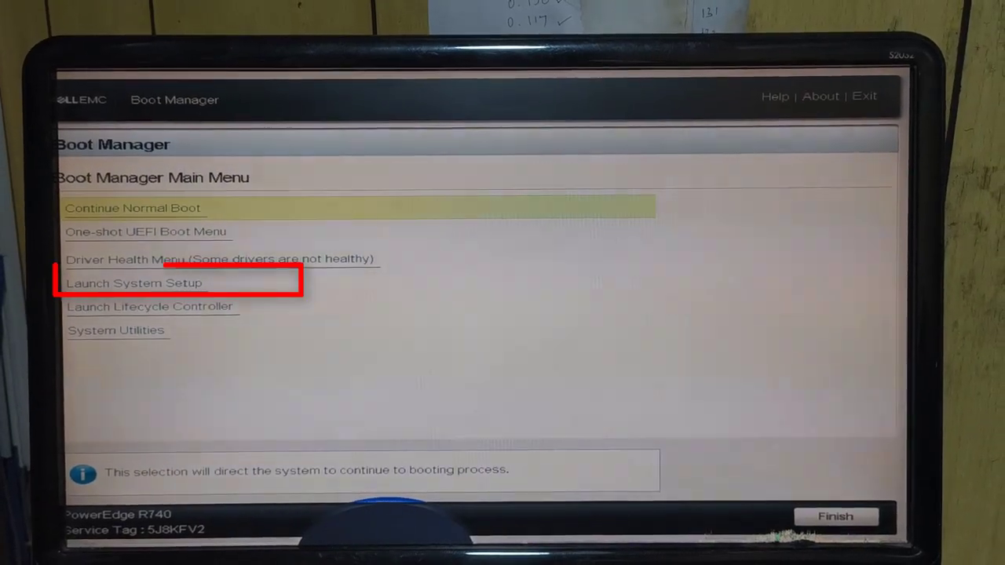
# - Launch System Setup from Boot Manager and go to the iDRAC Settings page
pyautogui.click(135, 283)
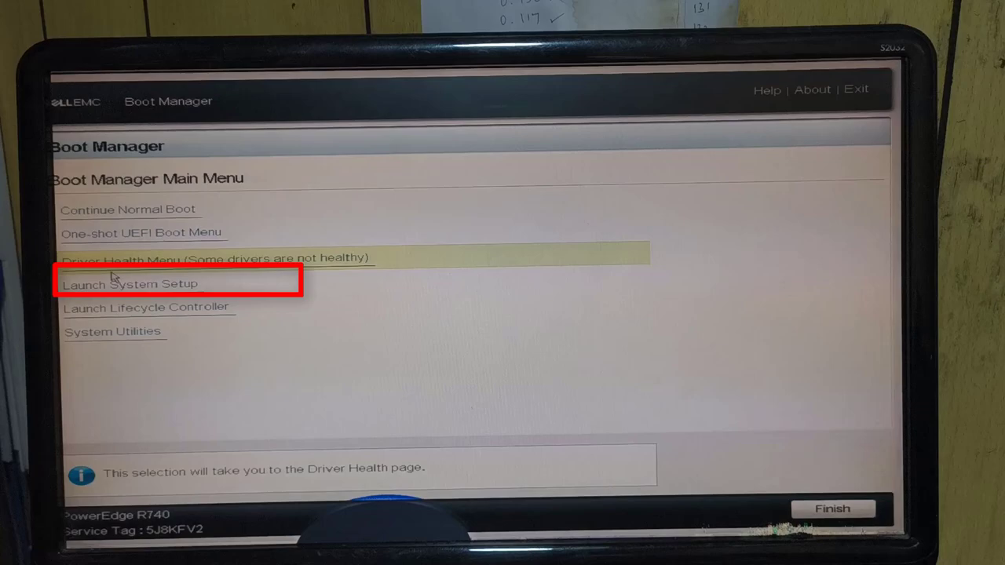
pyautogui.click(130, 282)
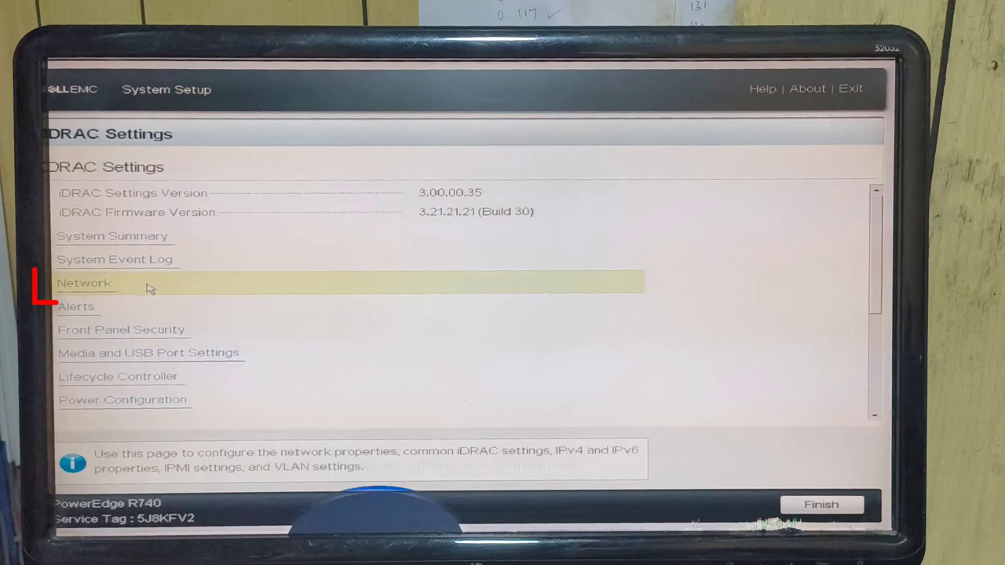
# - Edit the iDRAC static IPv4 address on the 192.168.100 network and save, confirming Yes and OK
pyautogui.click(84, 283)
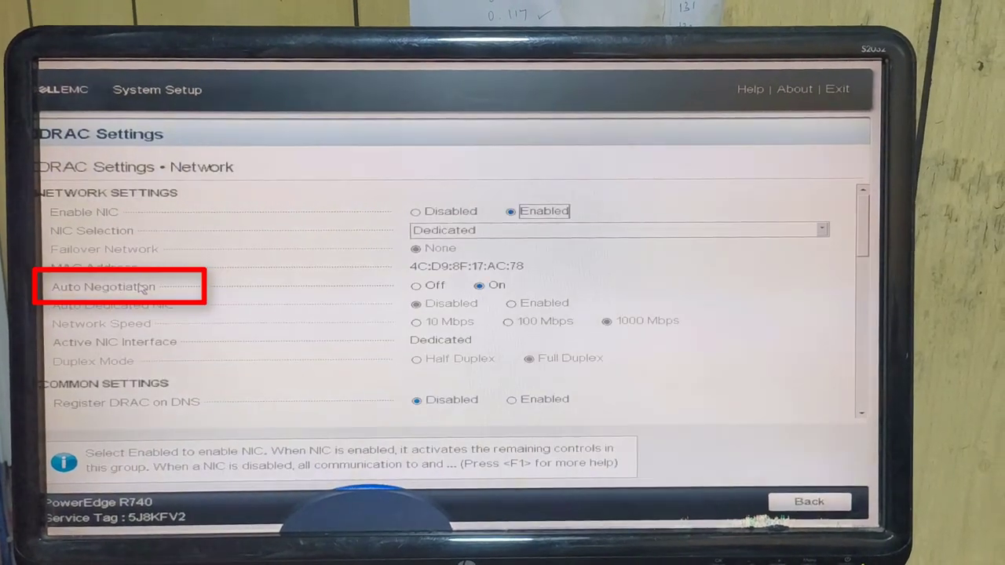
pyautogui.scroll(-3)
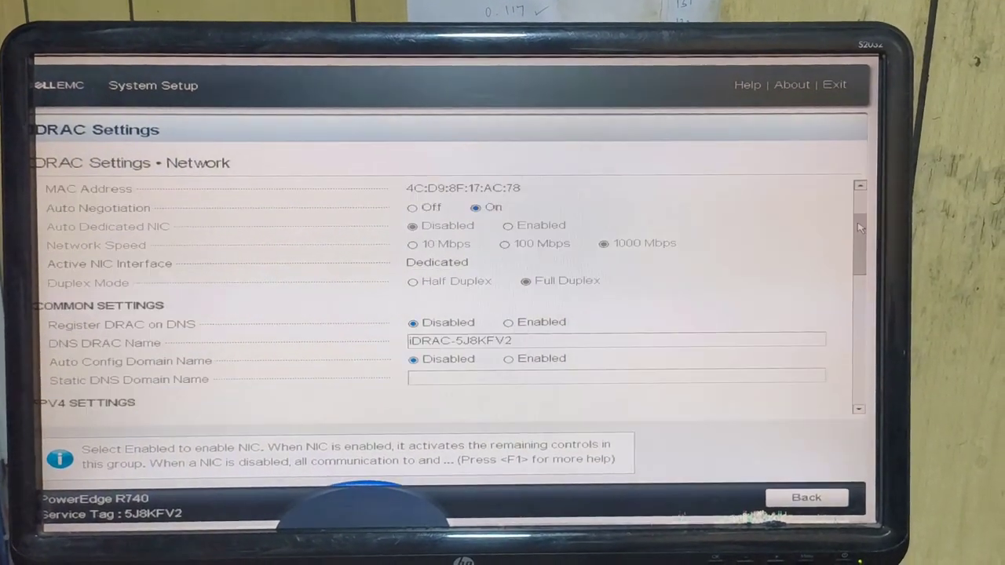
pyautogui.scroll(-3)
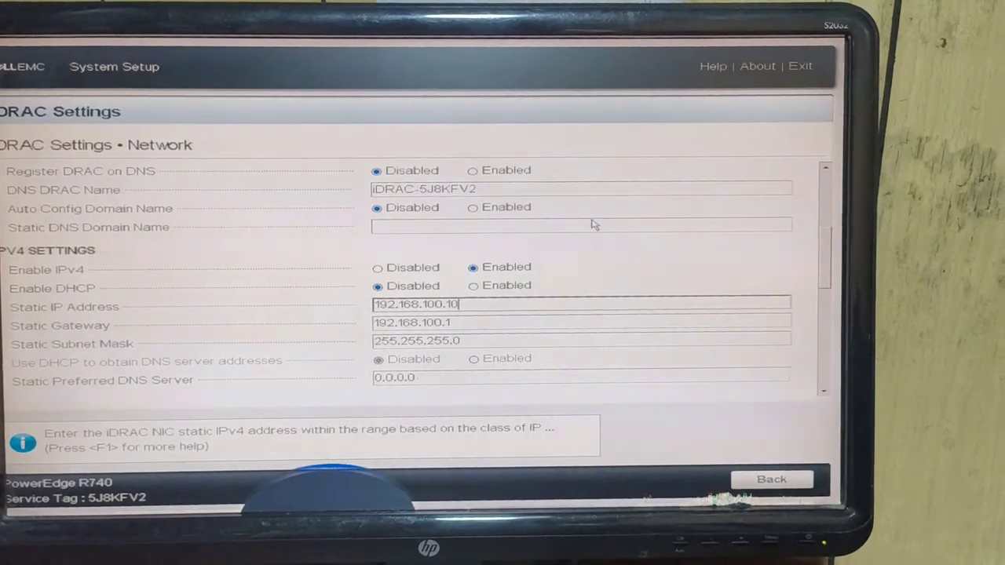
pyautogui.write('1')
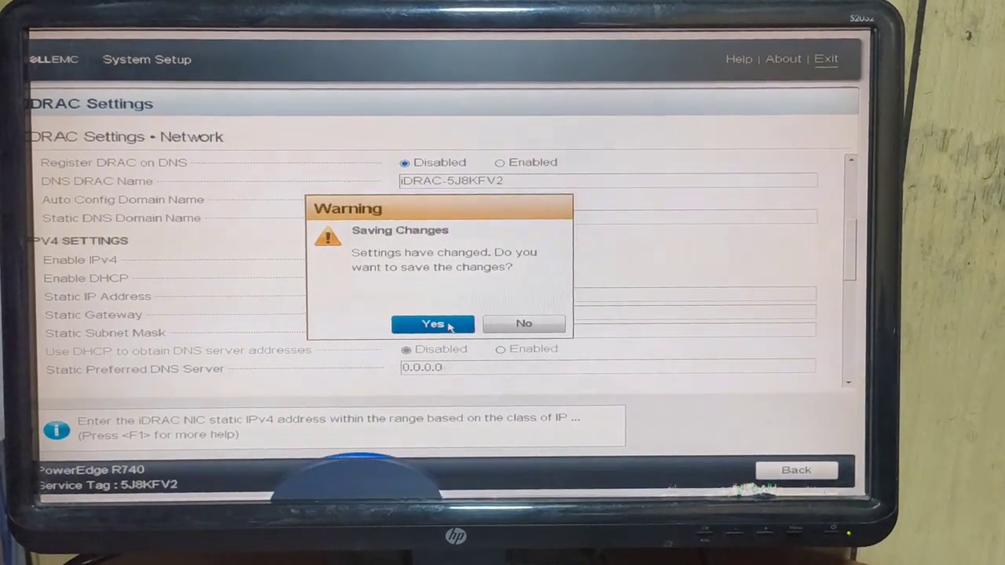
pyautogui.click(433, 323)
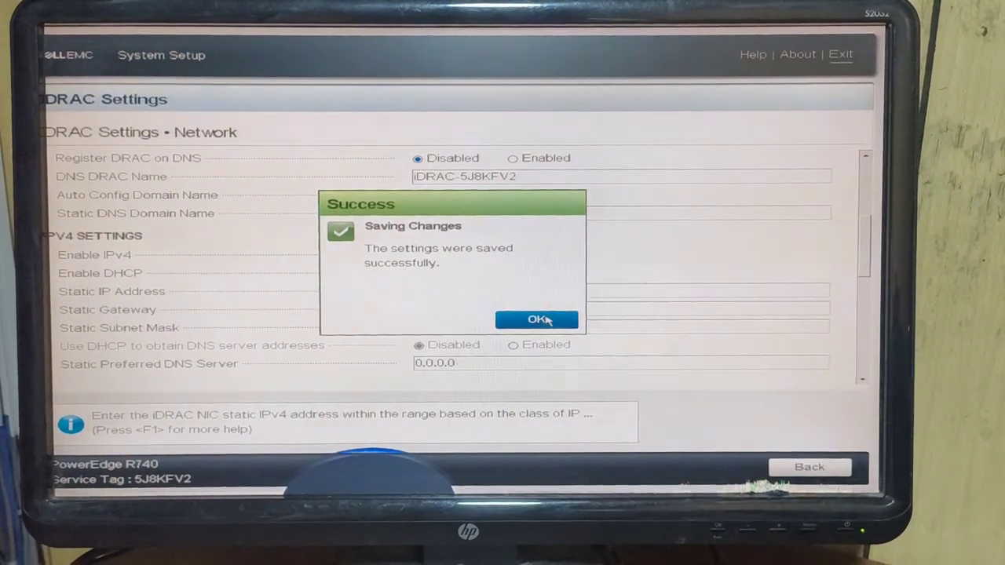
pyautogui.click(537, 320)
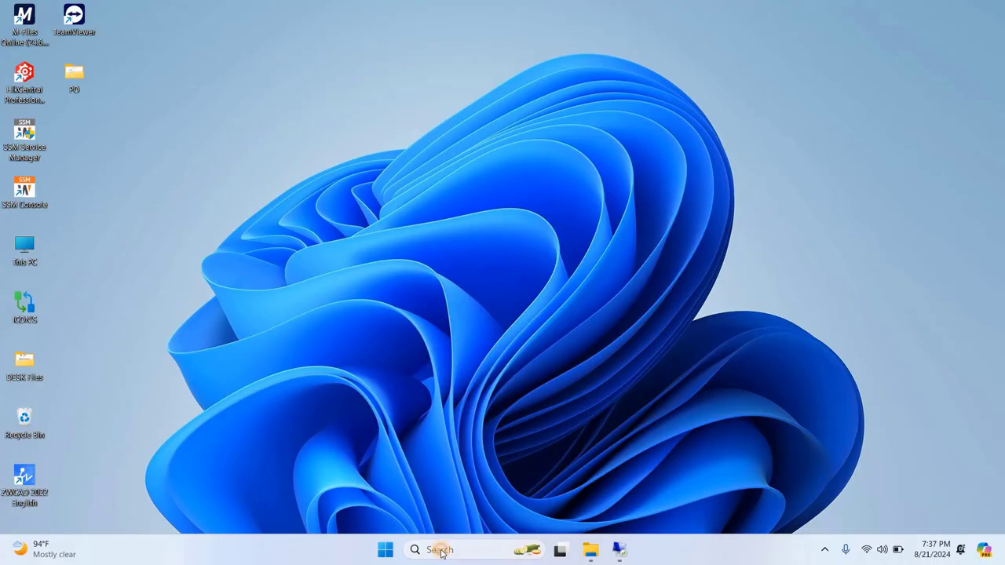
# - Browse to the iDRAC9 login page at 192.168.100.102 in Chrome, proceeding past the certificate warning
pyautogui.click(440, 550)
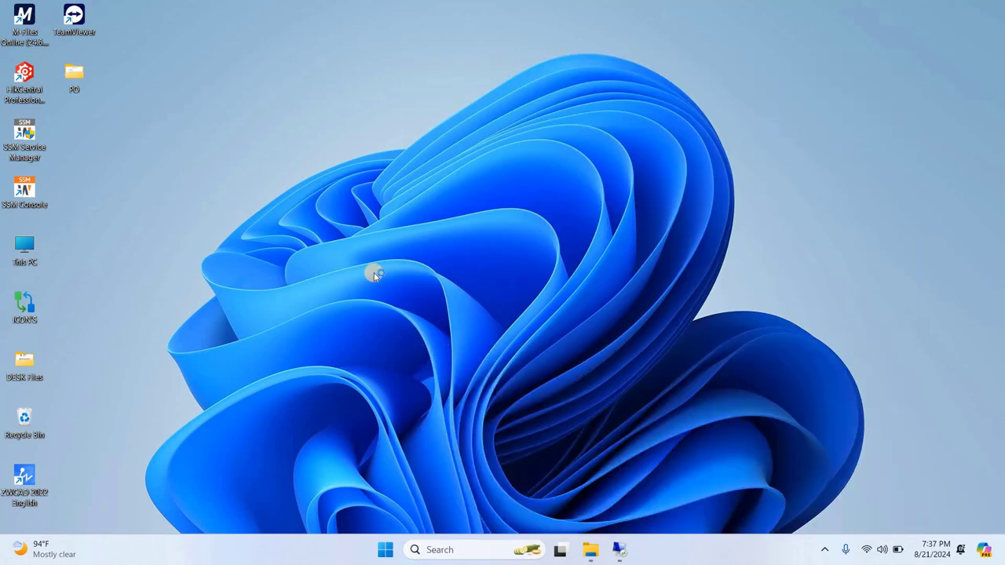
pyautogui.click(634, 550)
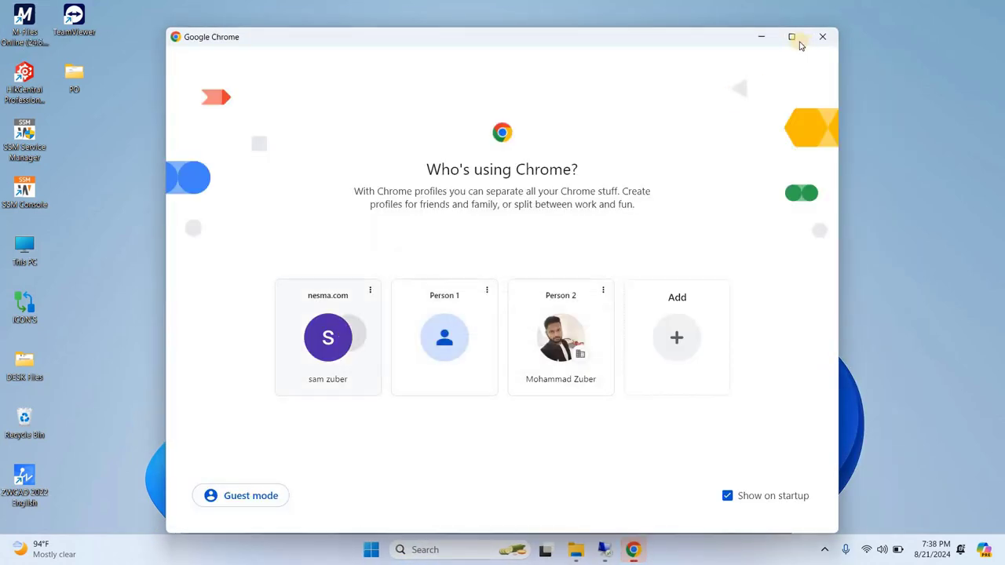
pyautogui.click(327, 338)
pyautogui.write('192.168.100')
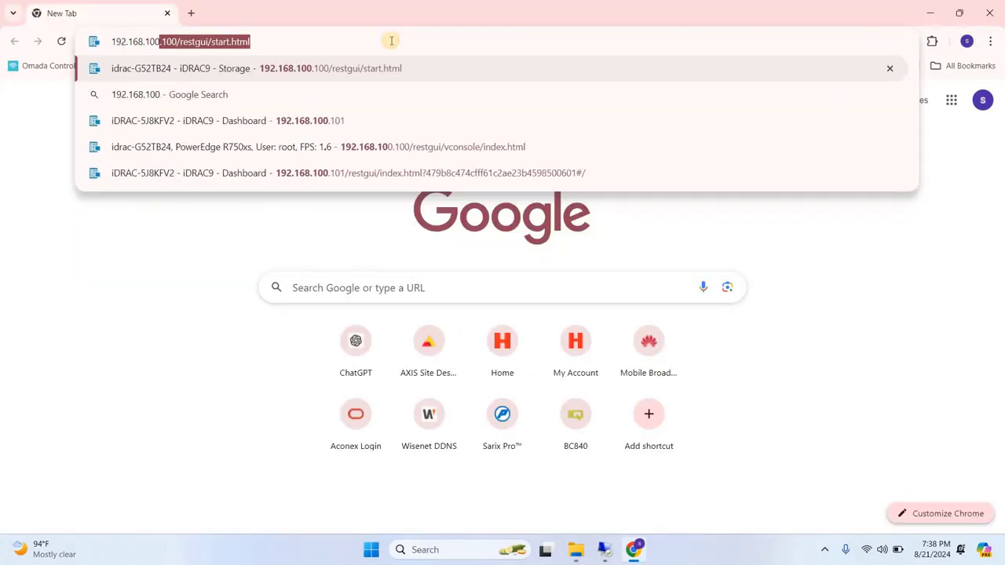
pyautogui.press('Return')
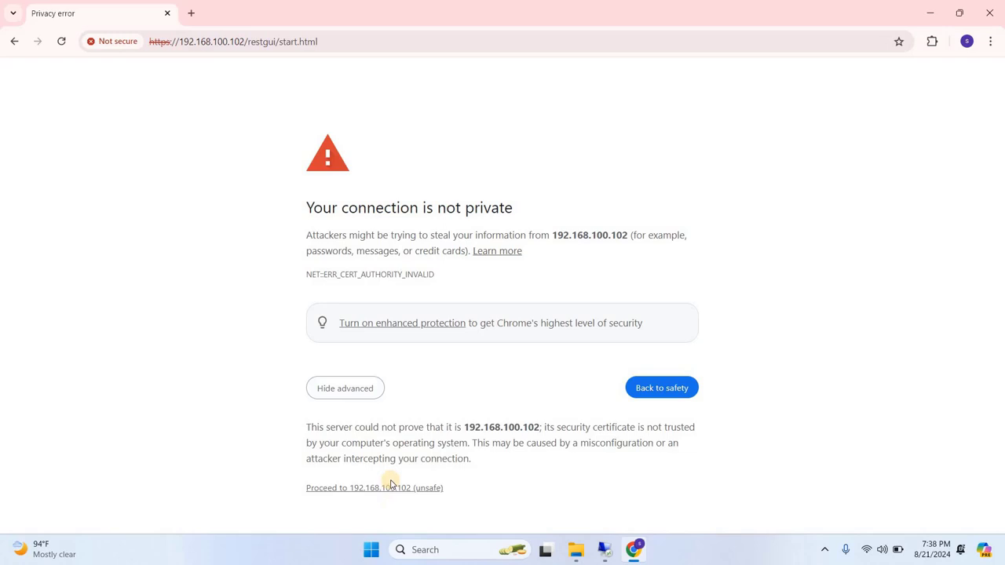
pyautogui.click(374, 486)
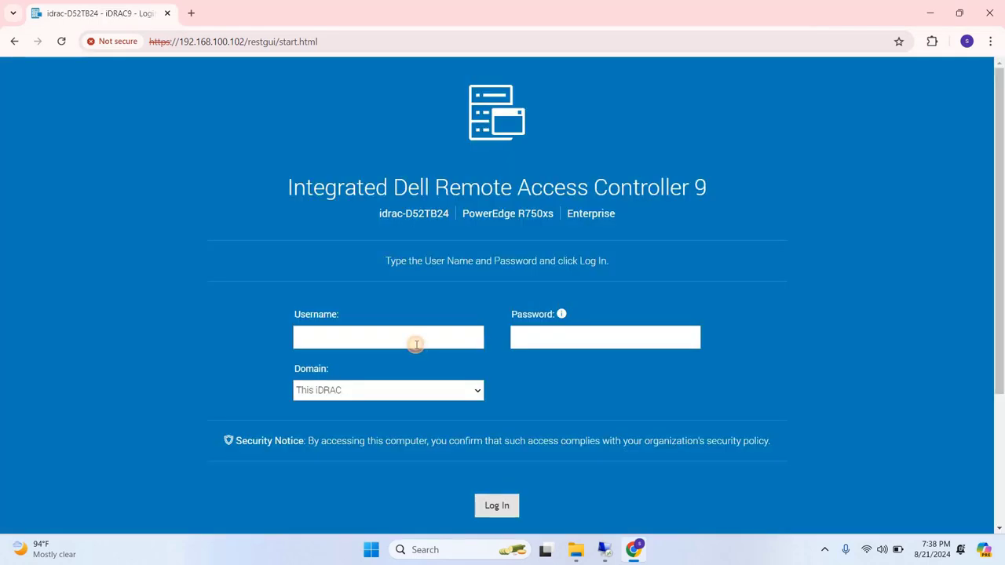
# - Log into iDRAC9 with username root and its password
pyautogui.write('roo')
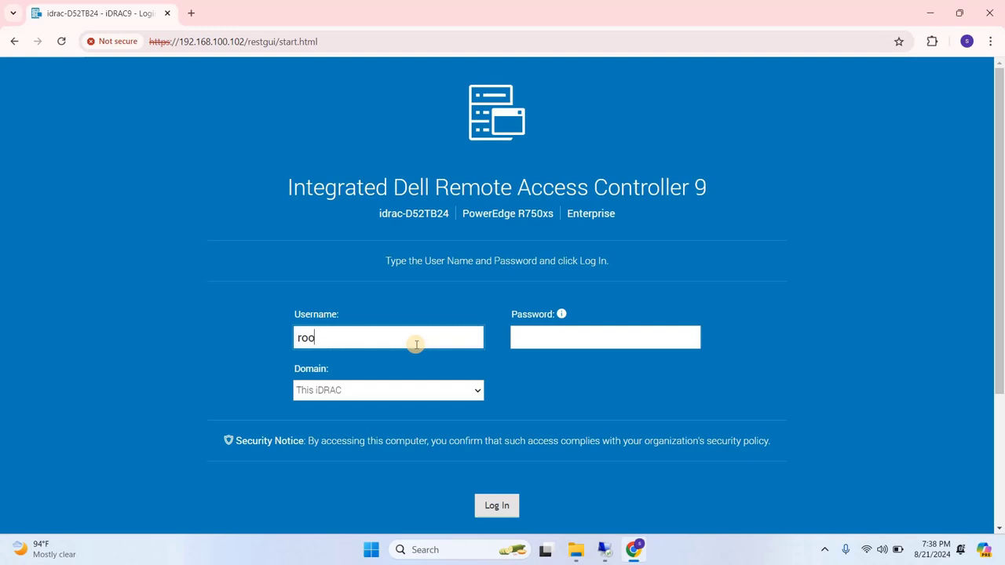
pyautogui.write('t')
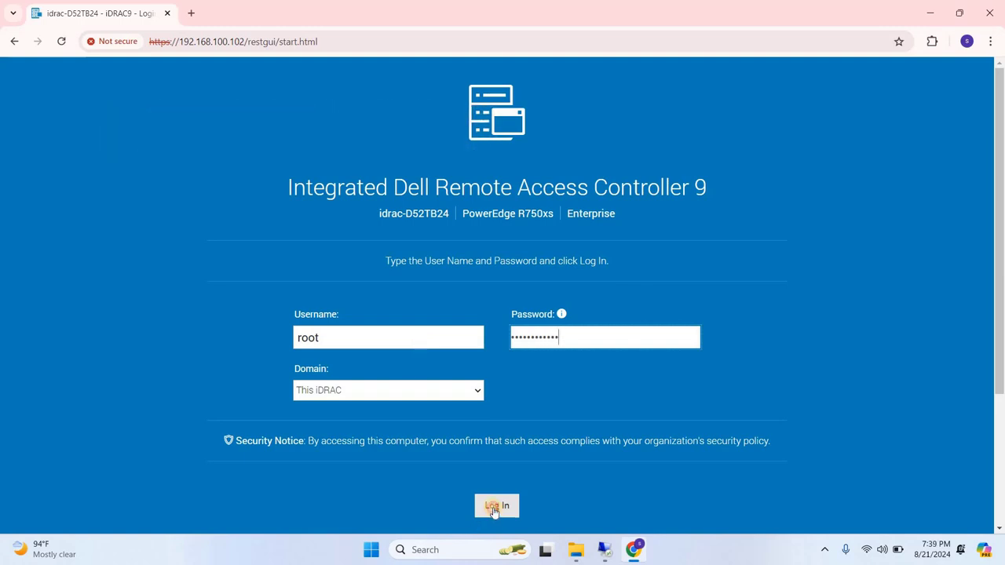
pyautogui.click(496, 505)
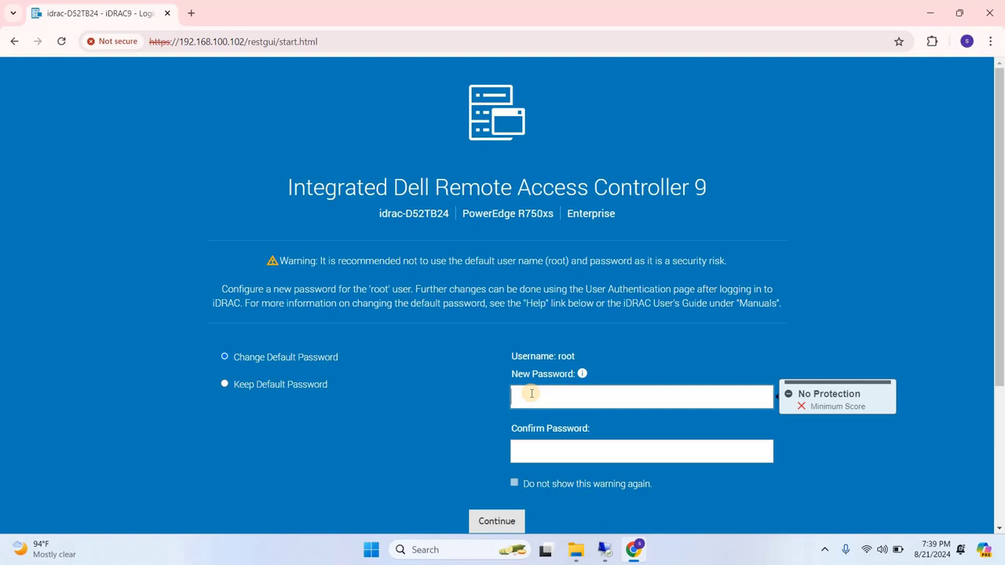
# - Fill the password fields on the default-password warning and continue to the Dashboard
pyautogui.write('••')
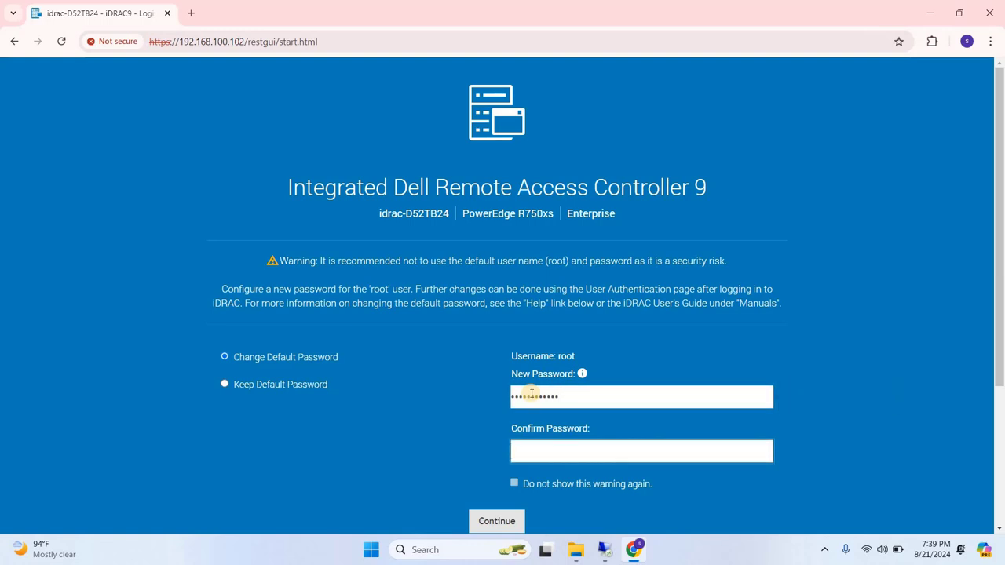
pyautogui.write('a')
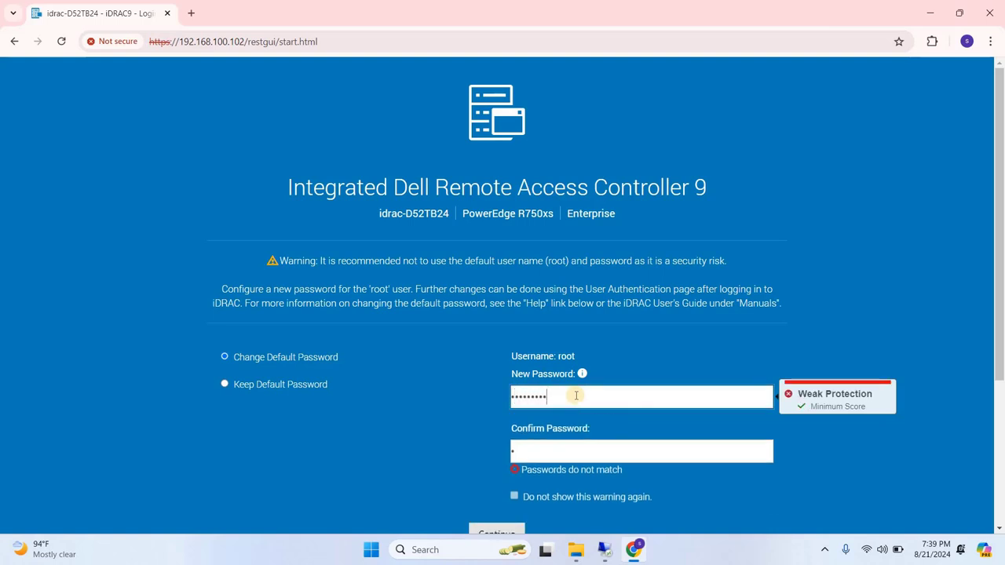
pyautogui.write('•••')
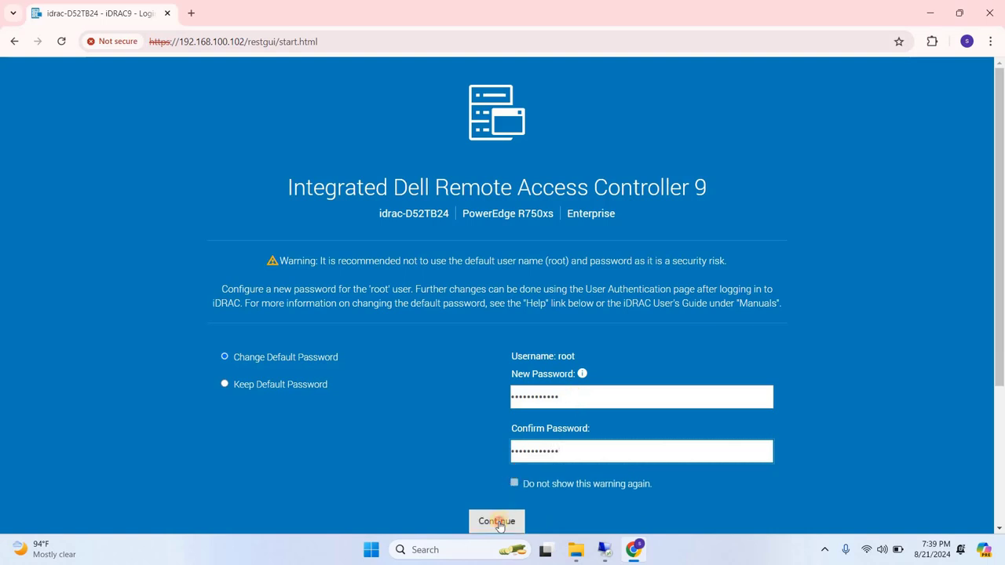
pyautogui.click(496, 521)
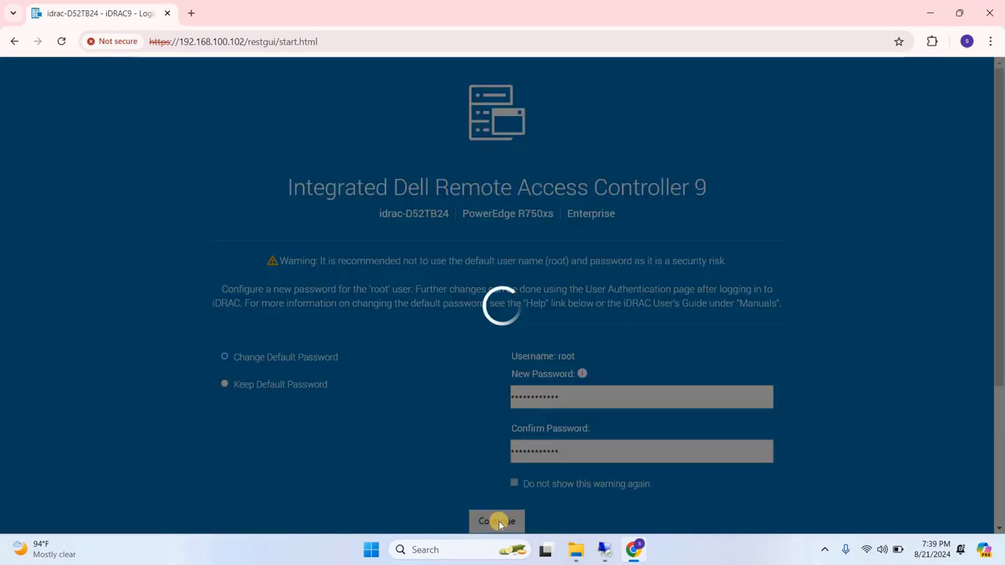
pyautogui.click(497, 521)
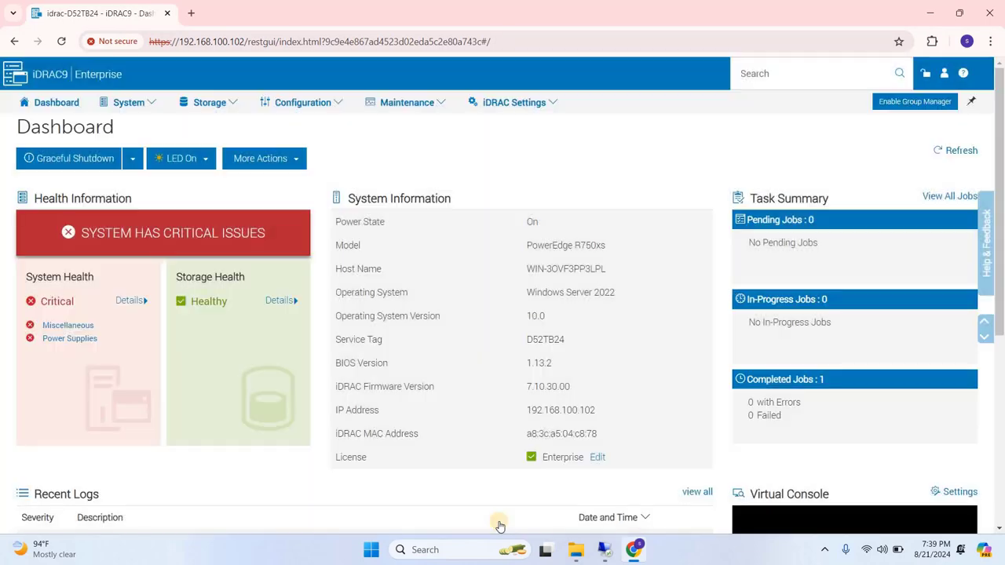
pyautogui.moveTo(212, 106)
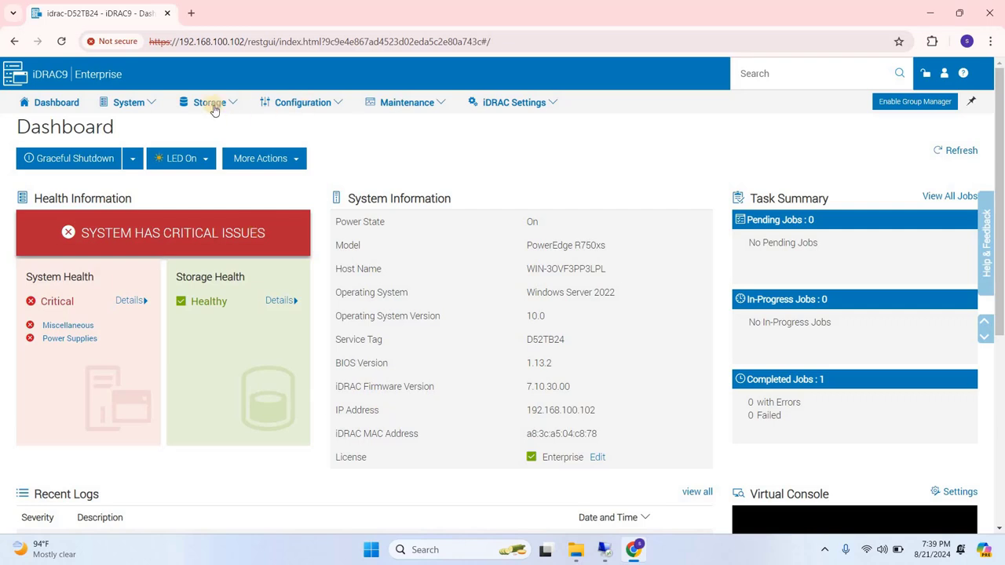
# - List the virtual disks under Storage and show the actions for the 4TB6-RAID5 disk
pyautogui.click(209, 102)
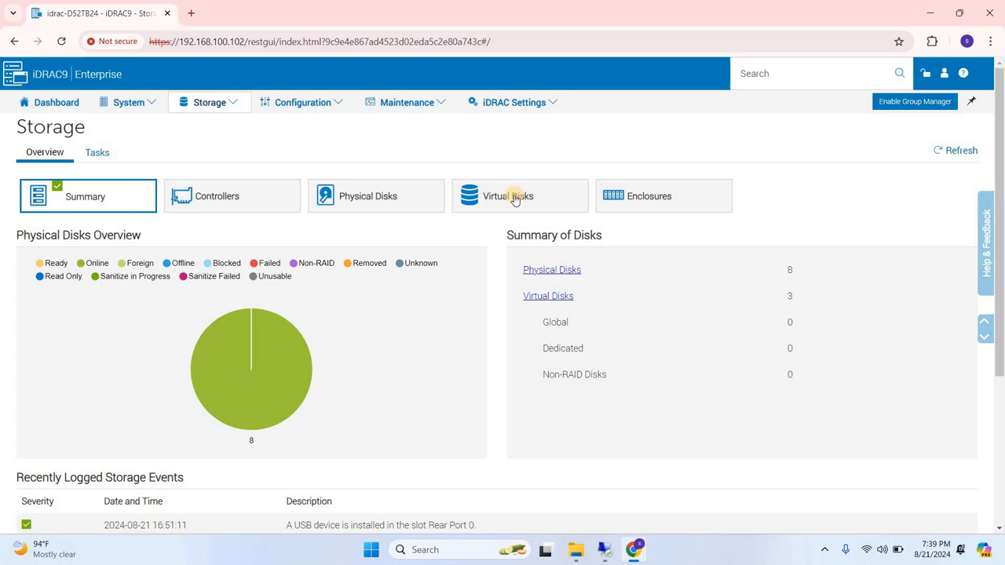
pyautogui.click(509, 195)
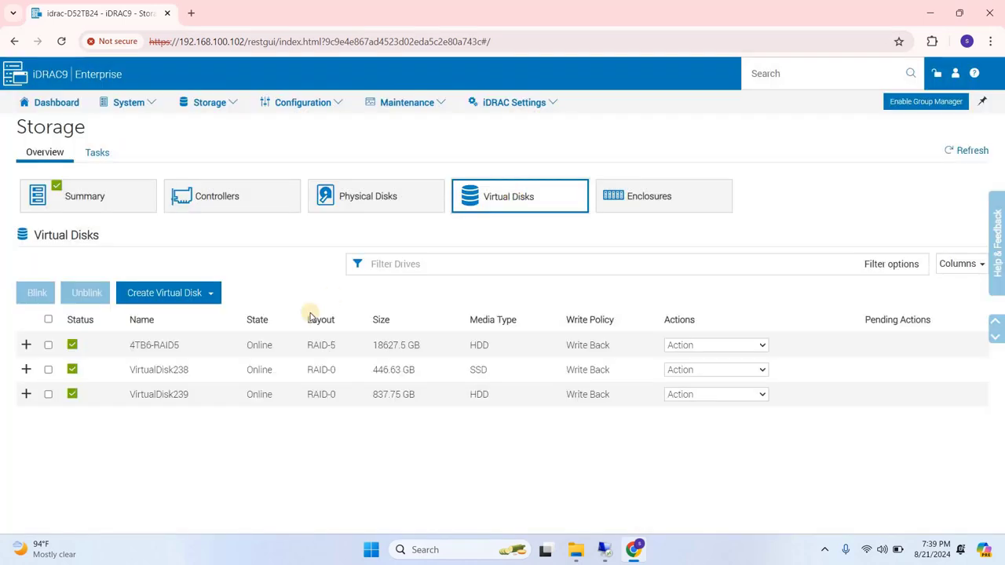
pyautogui.moveTo(298, 347)
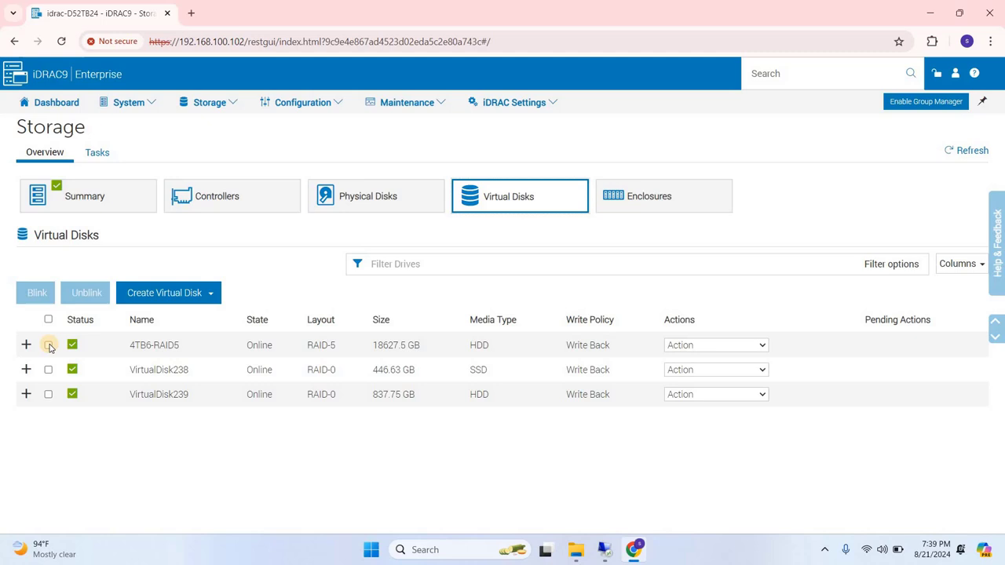
pyautogui.moveTo(644, 383)
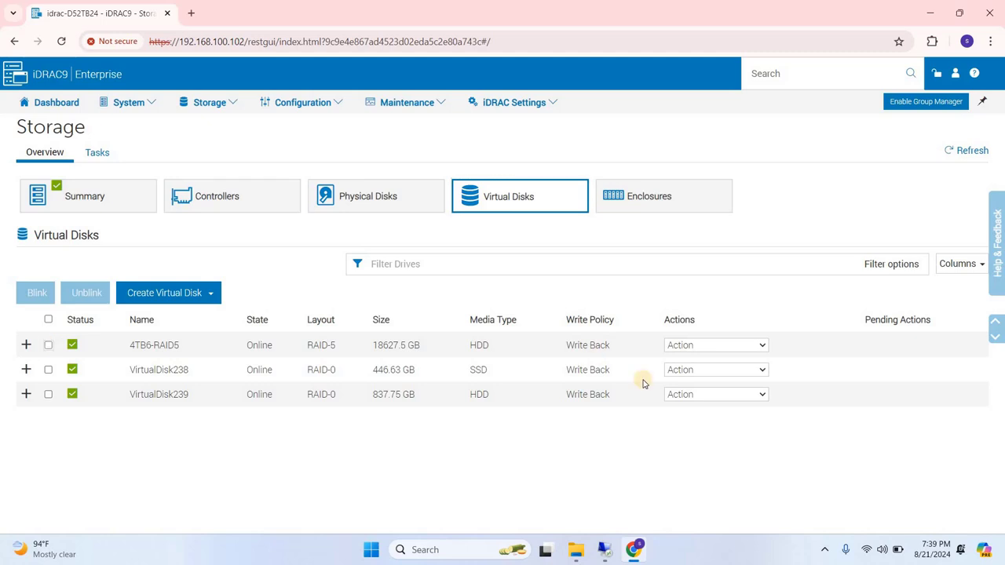
pyautogui.click(714, 345)
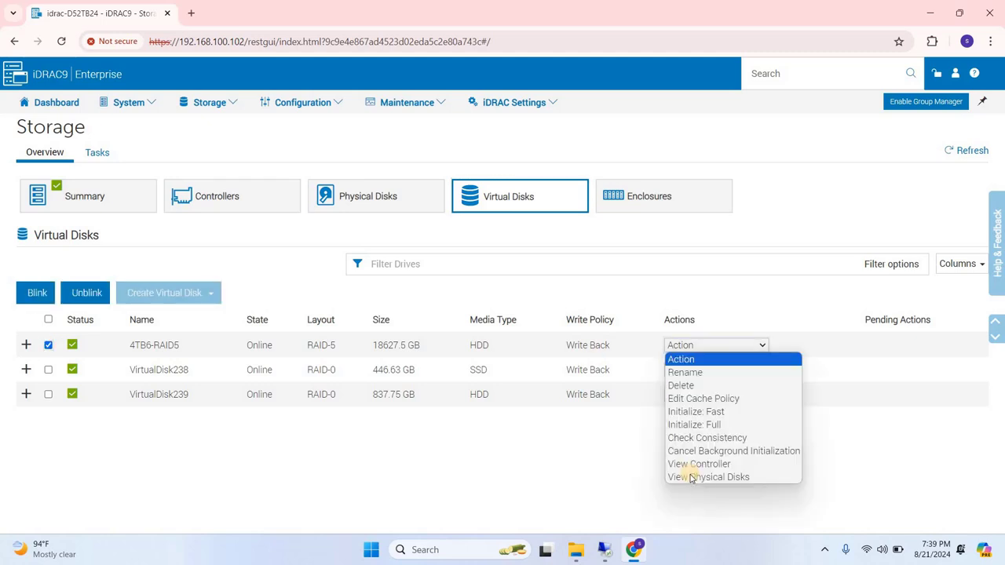
pyautogui.moveTo(681, 387)
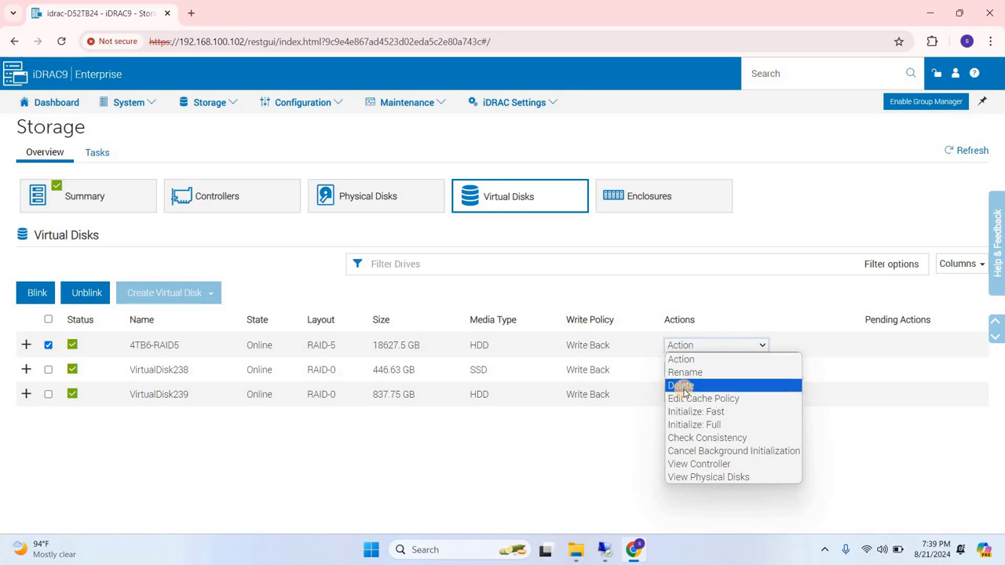
# - Delete the 4TB6-RAID5 virtual disk with Apply Now and view the deletion job in the Job Queue
pyautogui.click(680, 385)
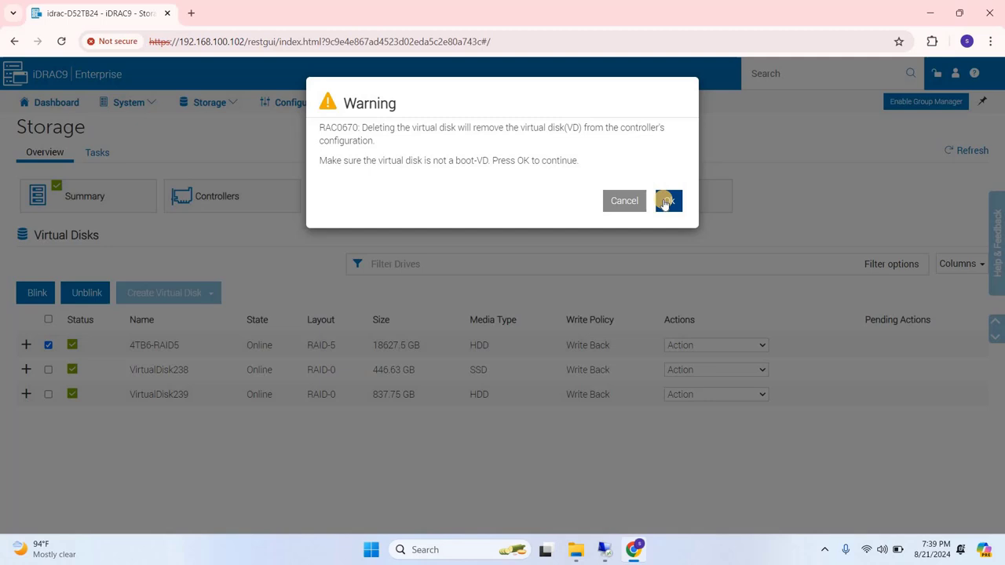
pyautogui.click(666, 201)
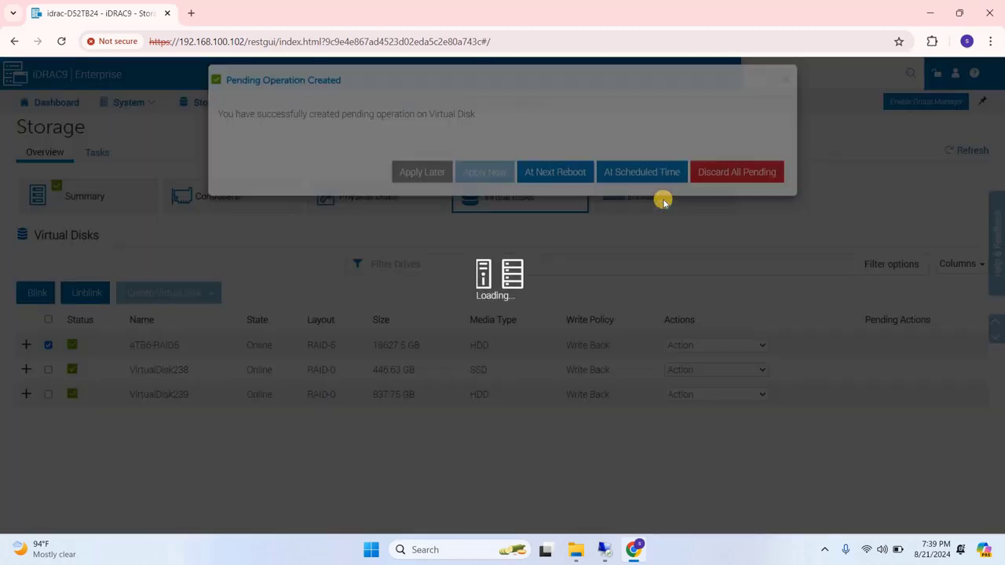
pyautogui.click(484, 171)
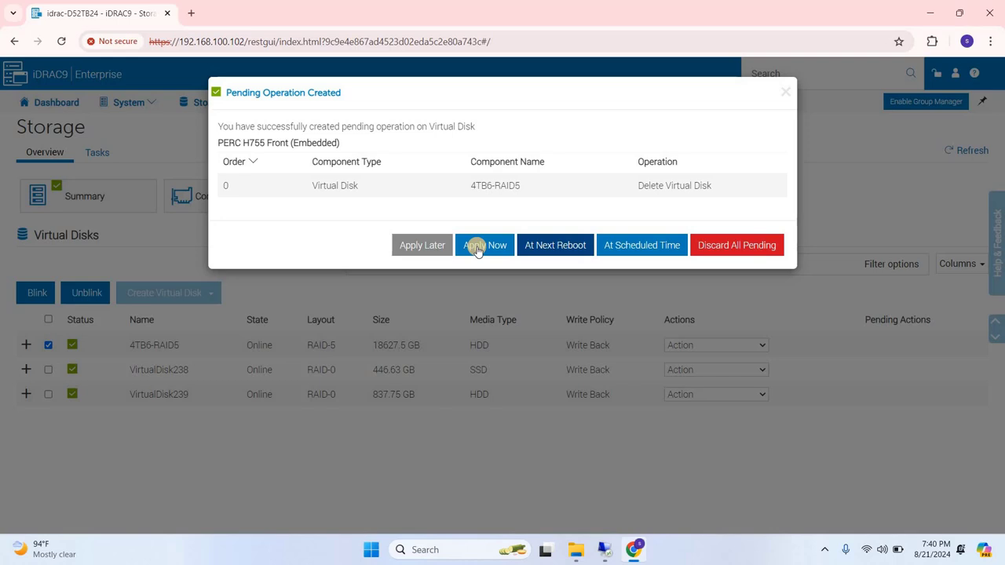
pyautogui.click(483, 245)
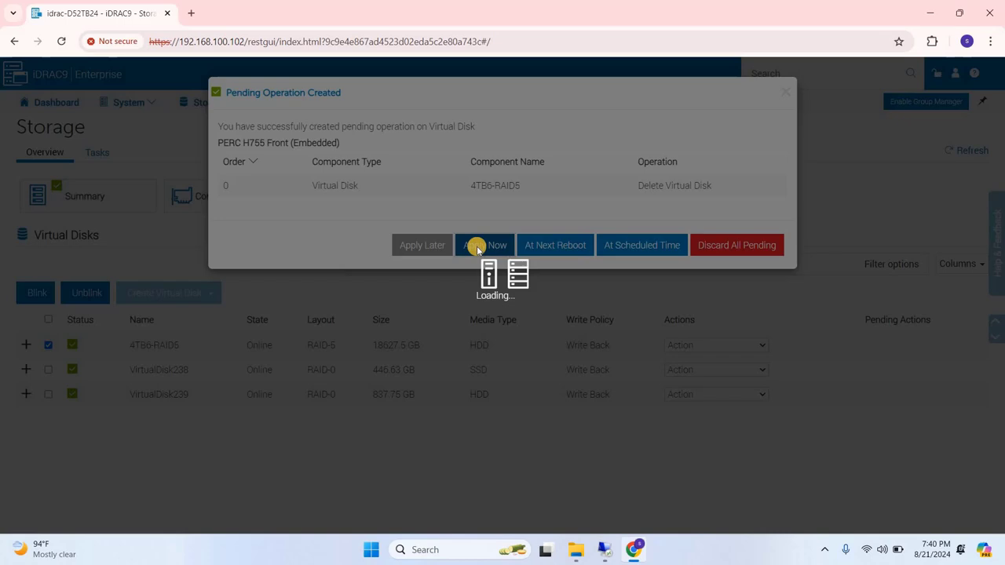
pyautogui.click(483, 245)
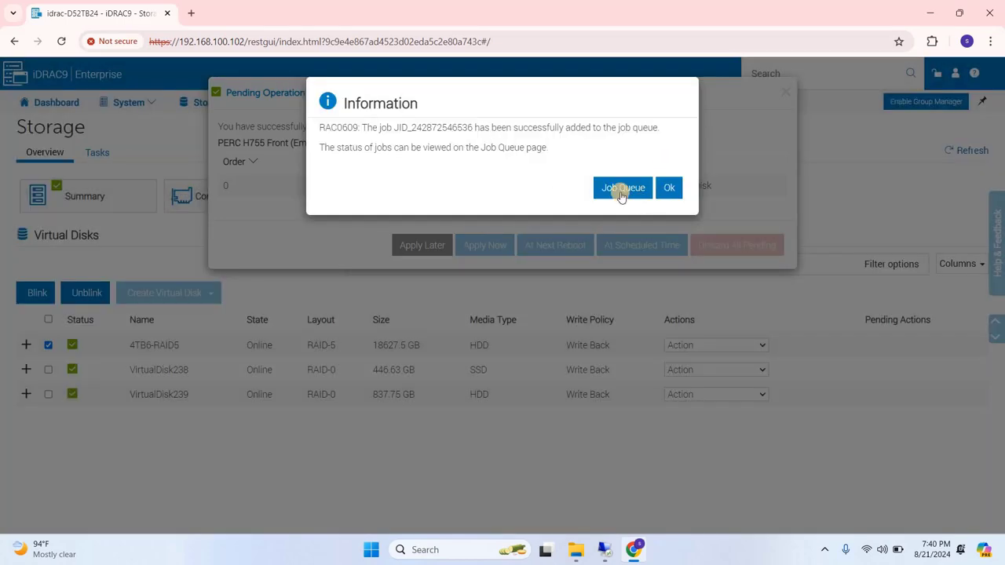
pyautogui.click(622, 189)
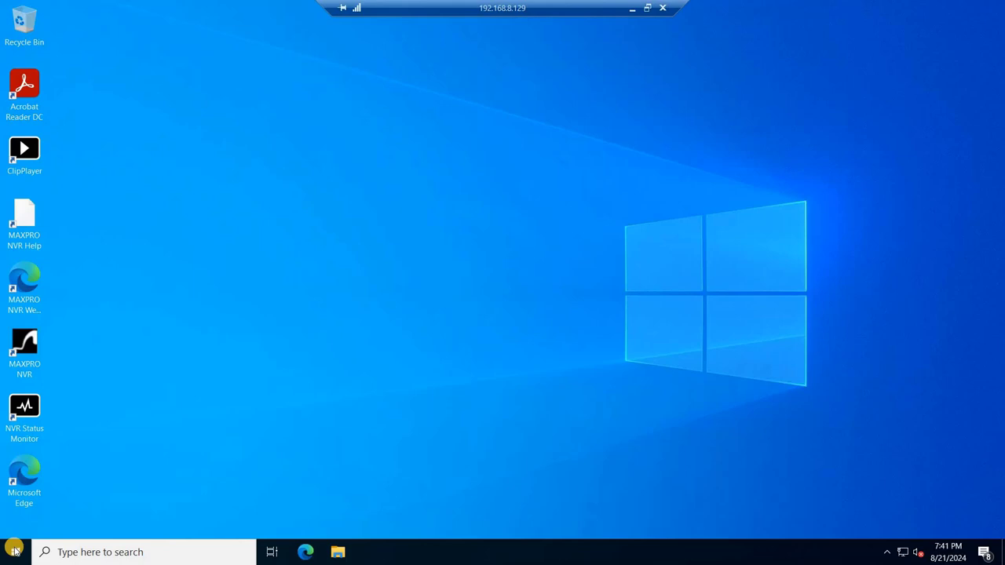
# - Open Disk Management from the Start menu and maximize it to list the server's disks
pyautogui.click(13, 552)
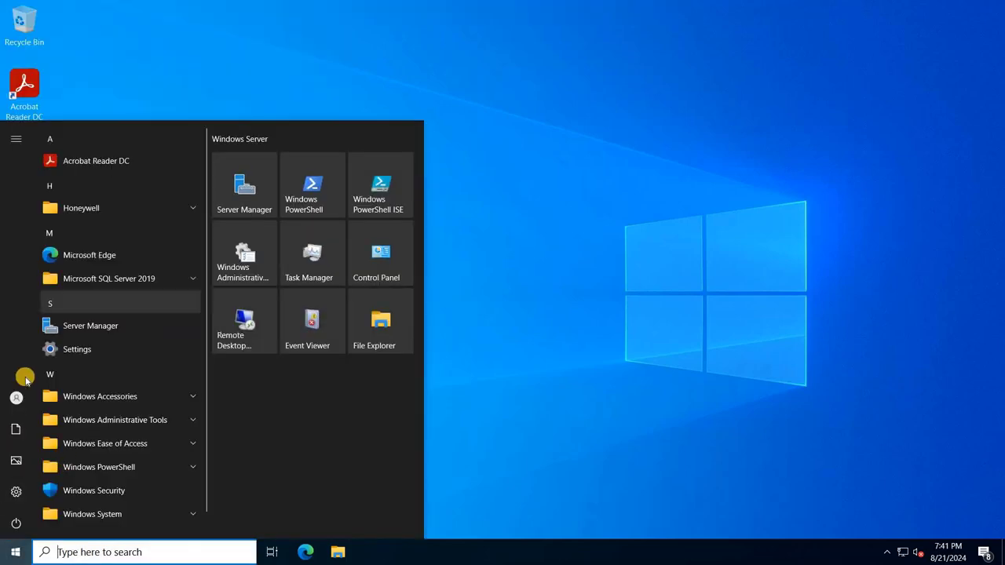
pyautogui.moveTo(14, 496)
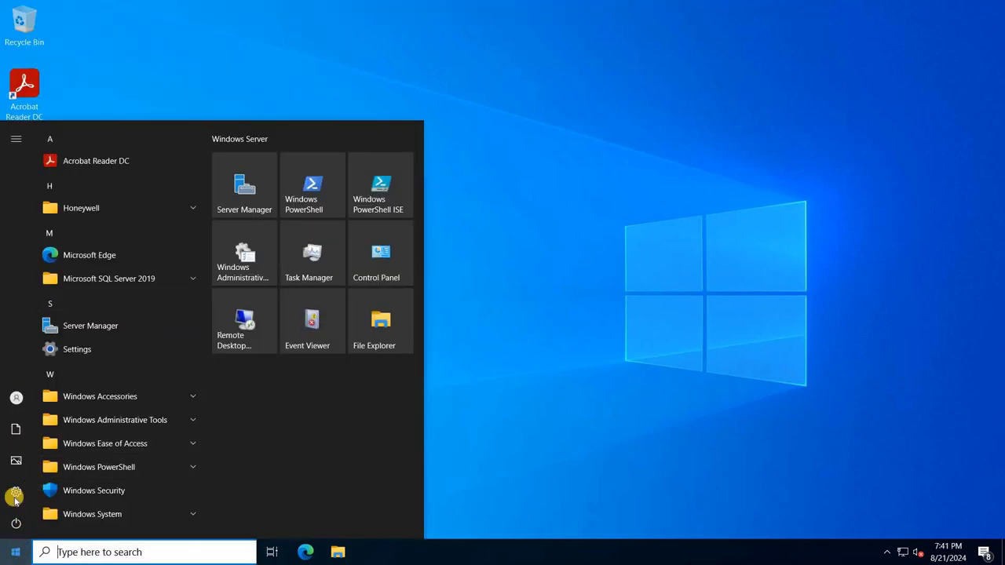
pyautogui.rightClick(14, 553)
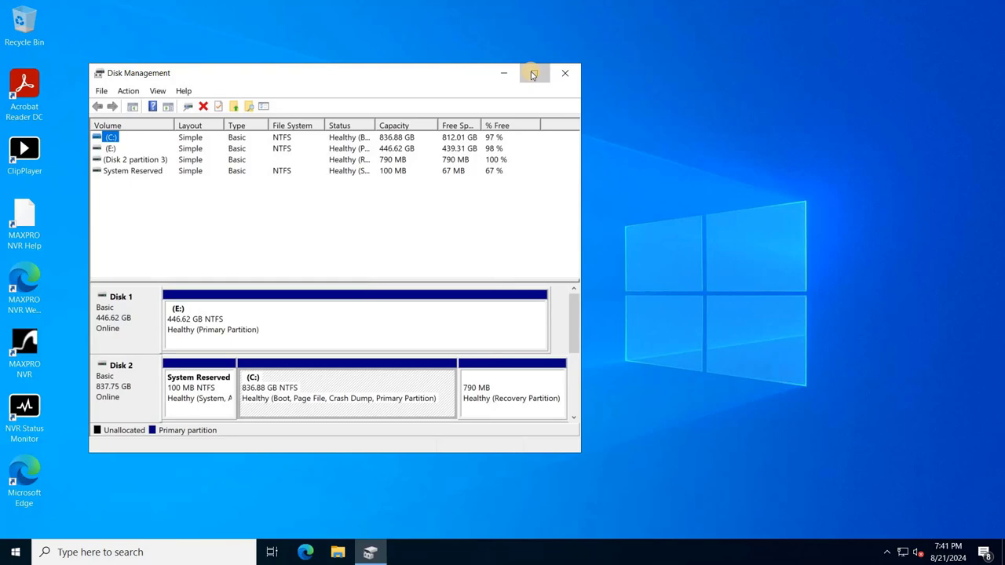
pyautogui.click(533, 74)
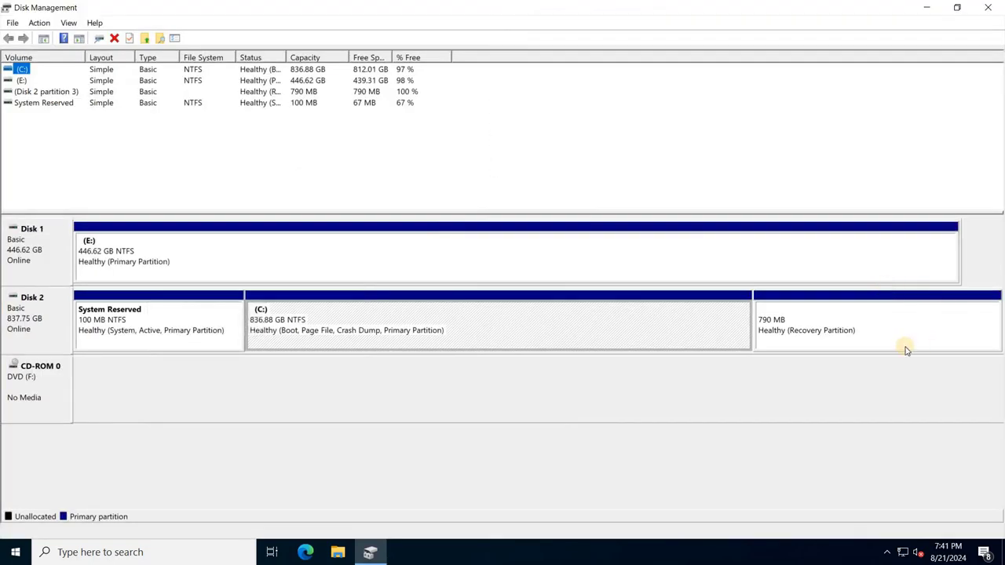
pyautogui.moveTo(813, 402)
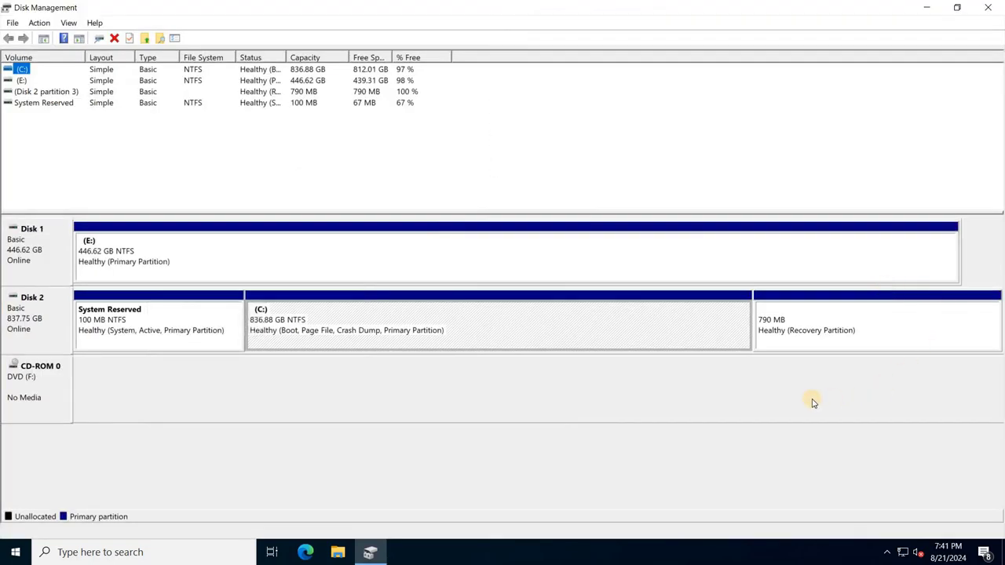
pyautogui.moveTo(562, 6)
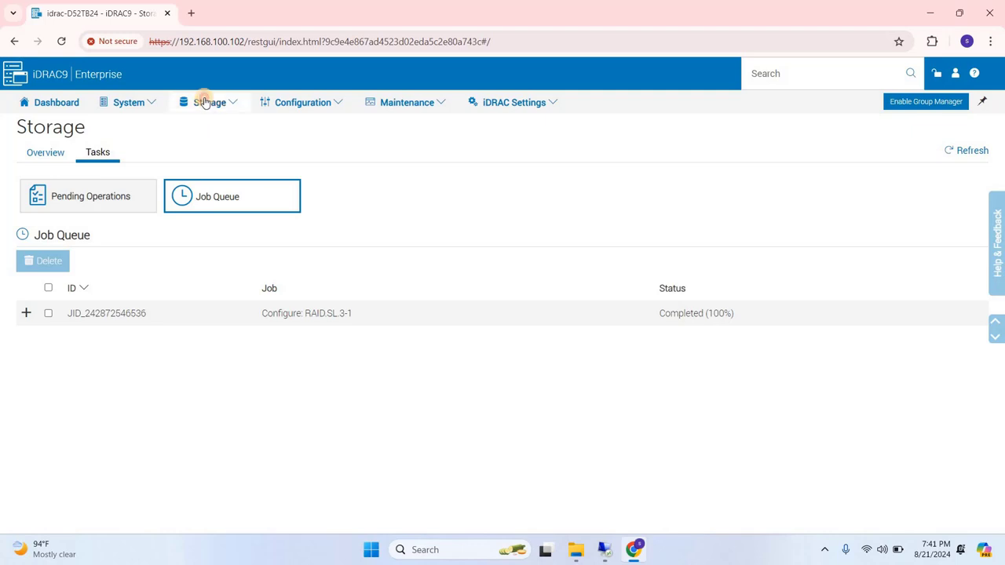
# - Start the Create Virtual Disk wizard in Storage using Advanced Configuration
pyautogui.click(44, 152)
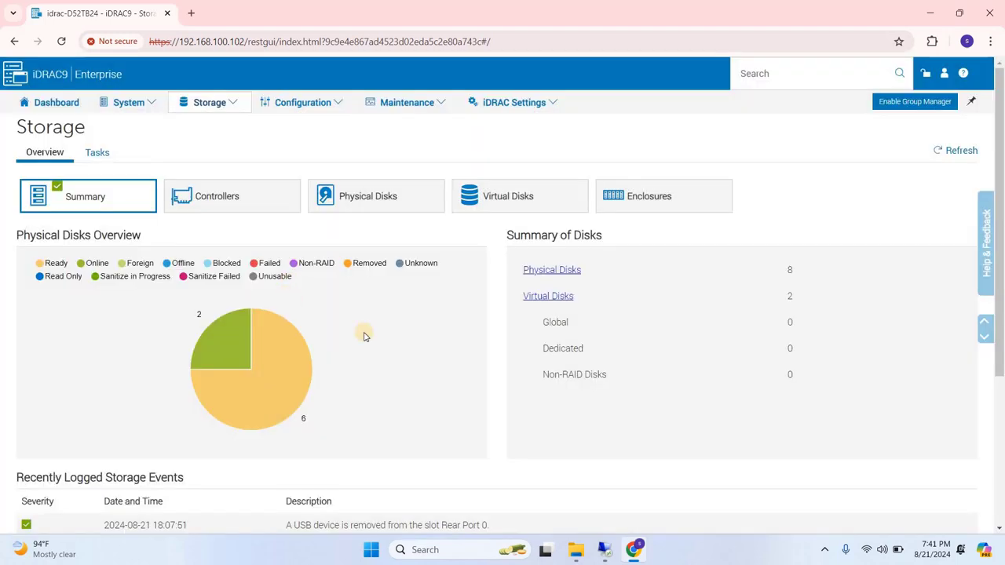
pyautogui.moveTo(548, 296)
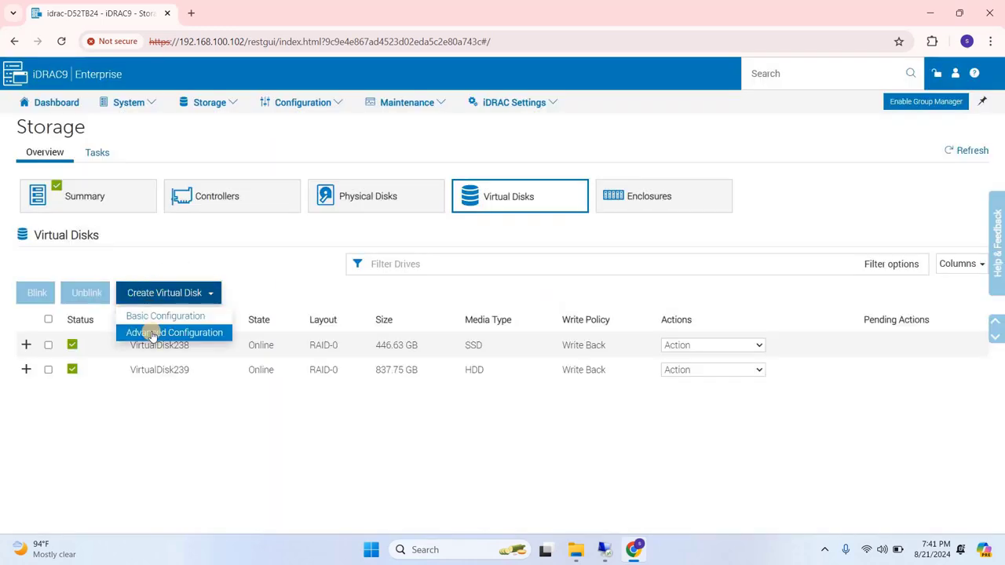
pyautogui.click(173, 333)
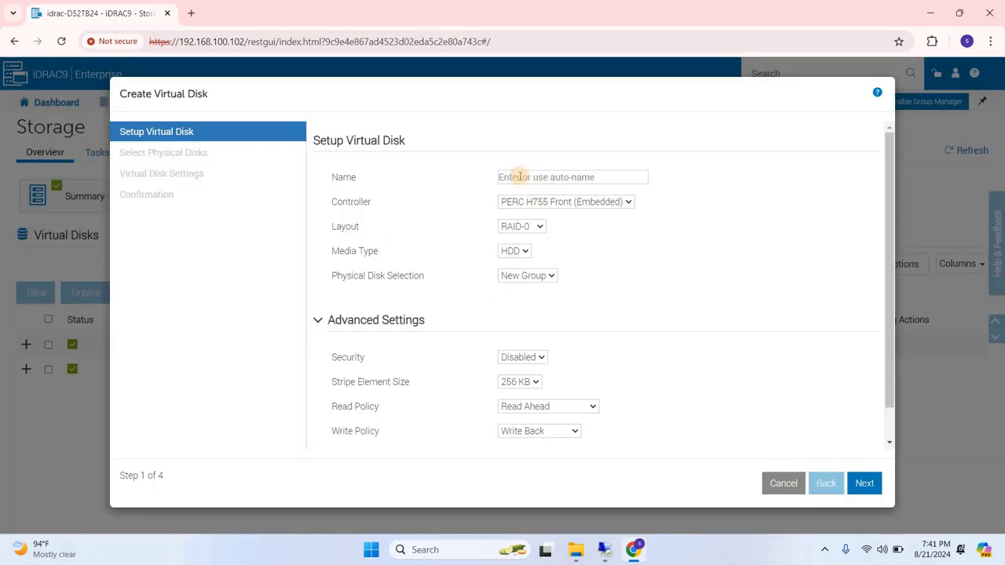
# - Name the virtual disk Raid5 and choose the RAID-5 layout
pyautogui.click(572, 176)
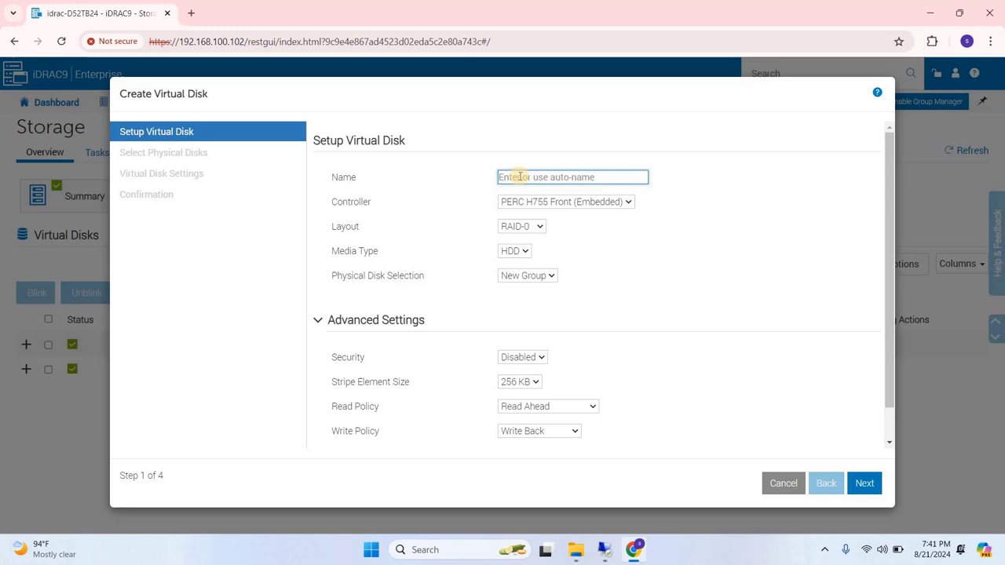
pyautogui.write('R')
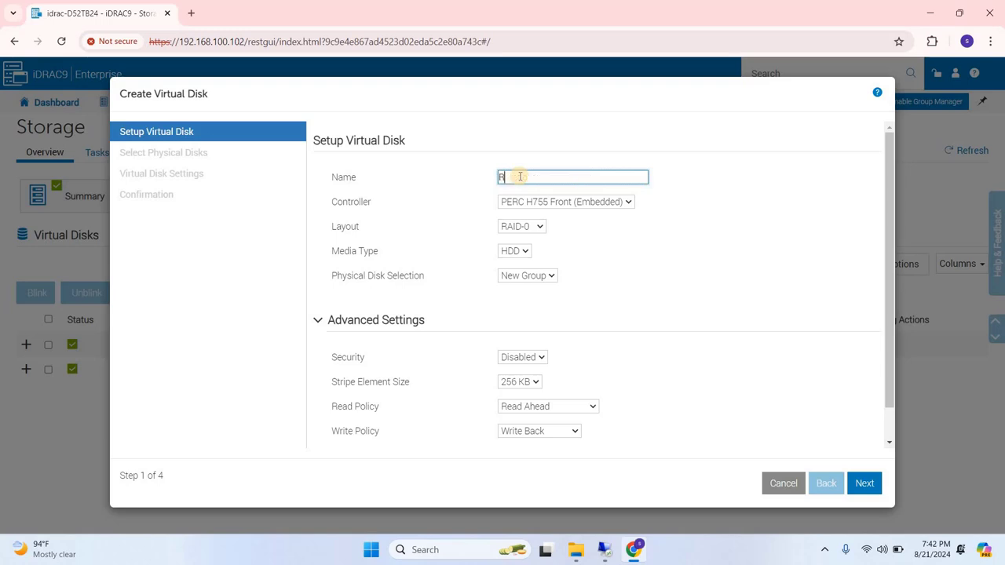
pyautogui.write('aid5')
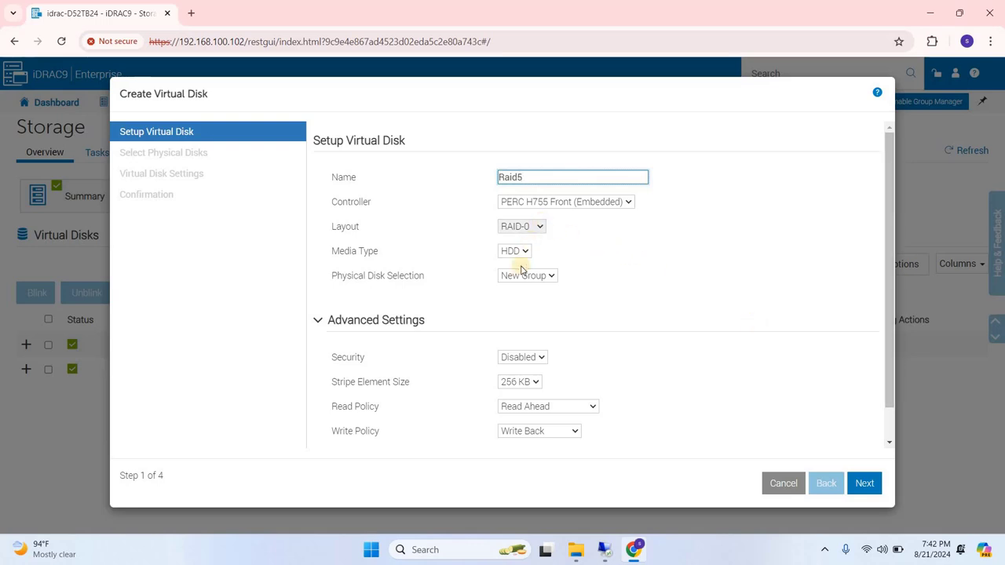
pyautogui.click(522, 226)
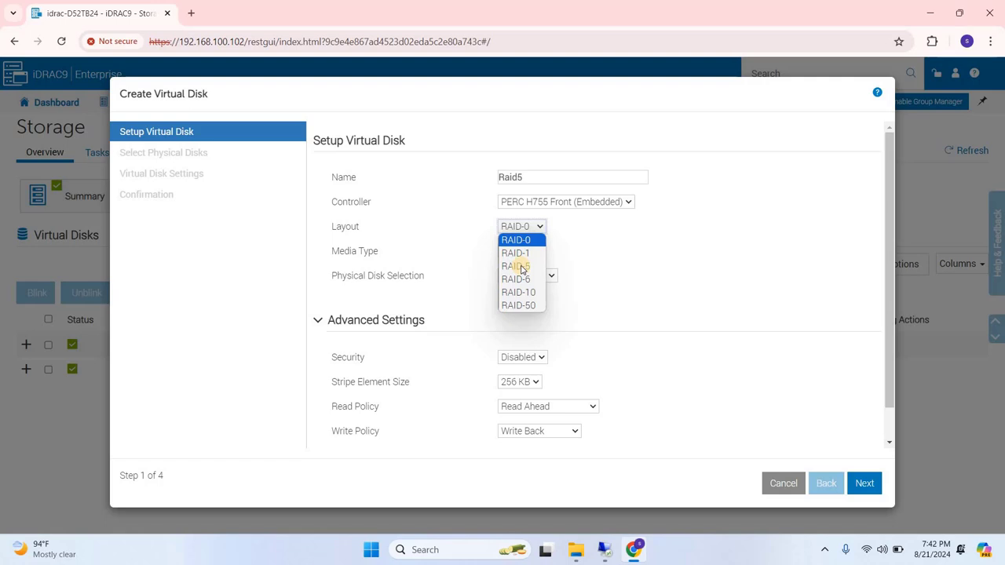
pyautogui.moveTo(515, 265)
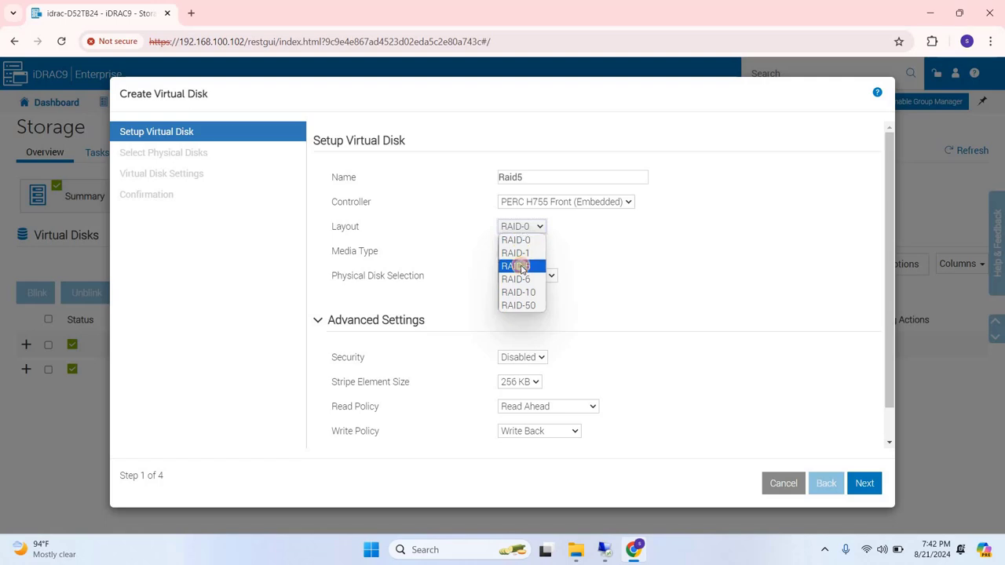
pyautogui.click(515, 266)
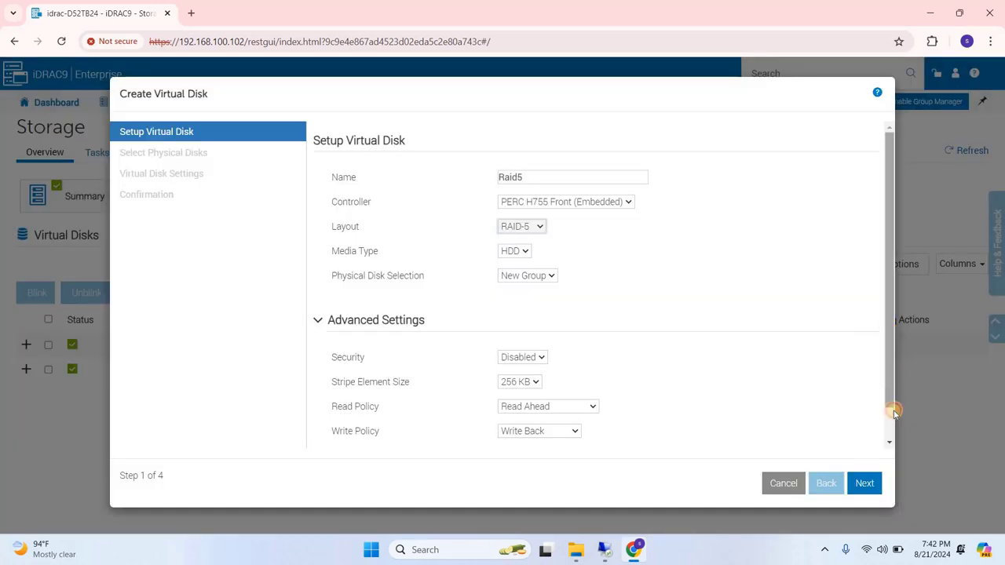
pyautogui.scroll(-3)
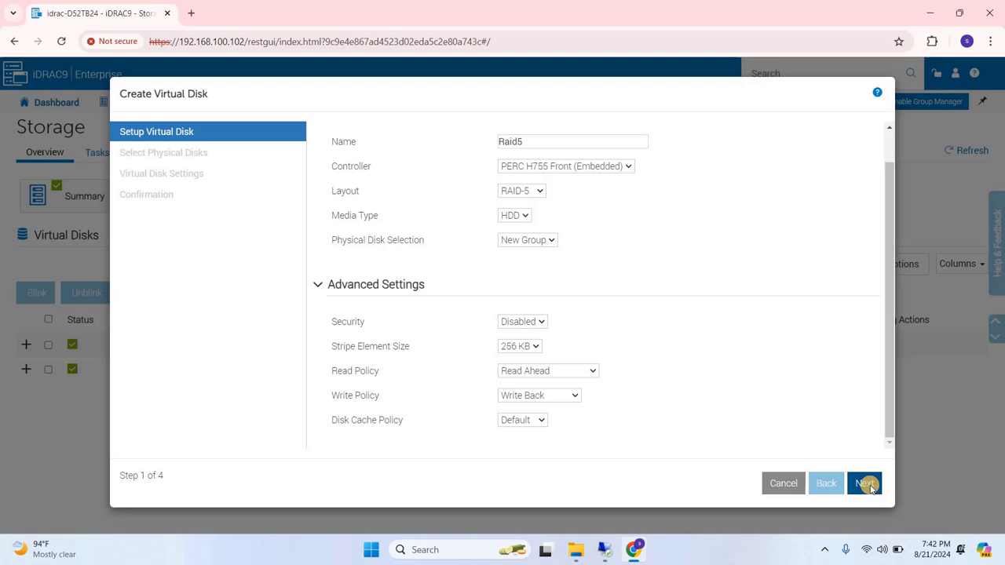
# - Select Physical Disks 0:1:2 through 0:1:7 and proceed to Virtual Disk Settings showing 18.19 TB
pyautogui.click(863, 483)
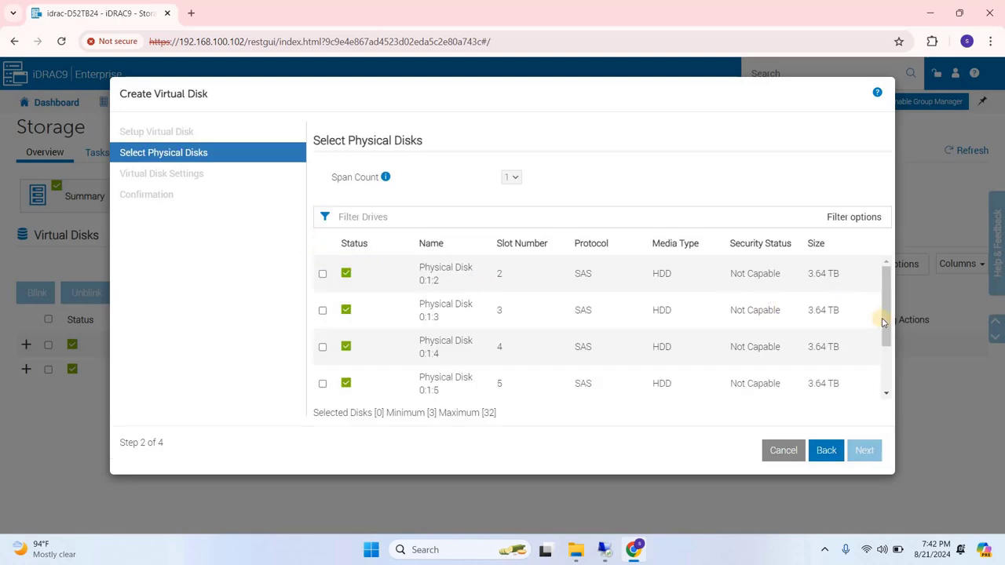
pyautogui.scroll(-3)
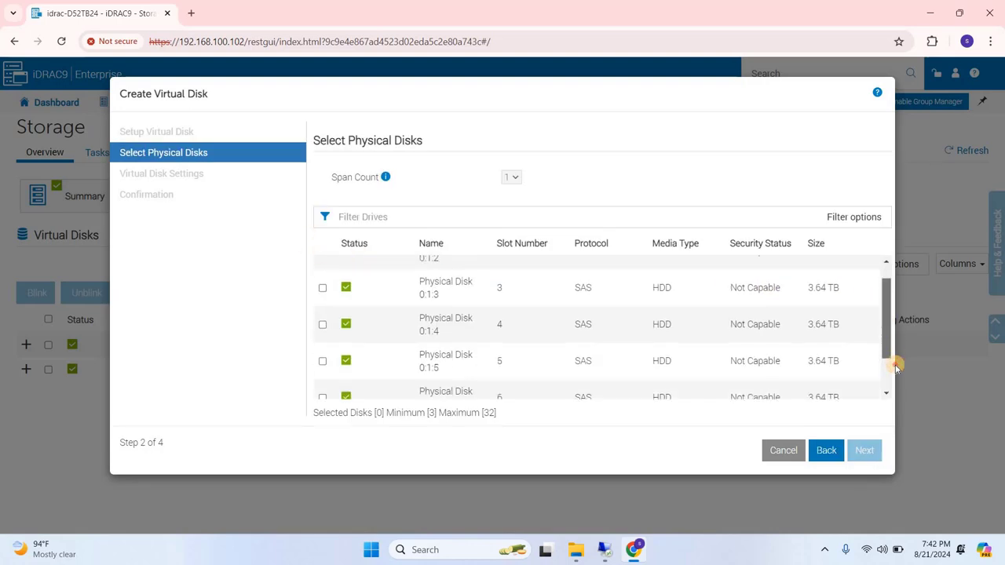
pyautogui.scroll(3)
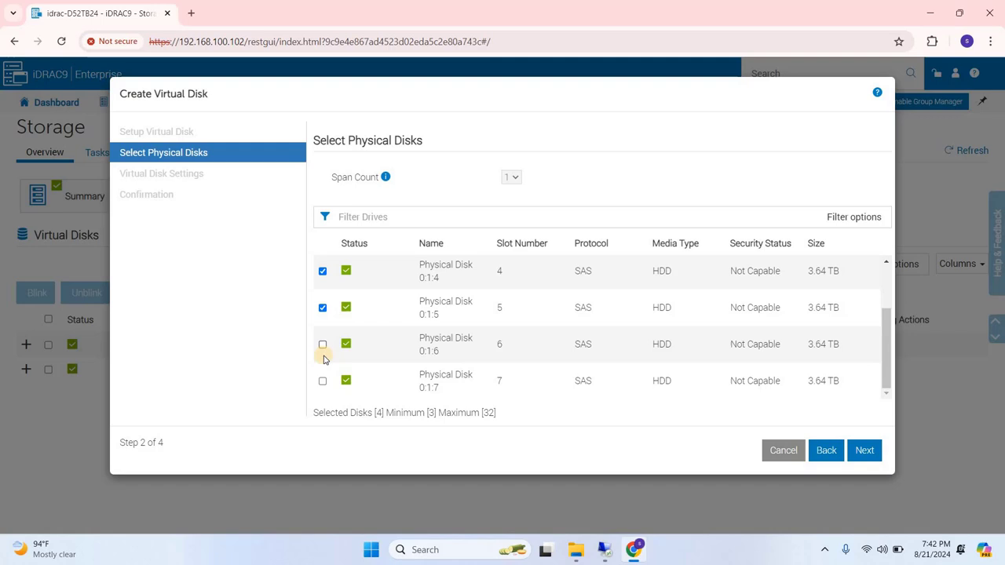
pyautogui.click(322, 343)
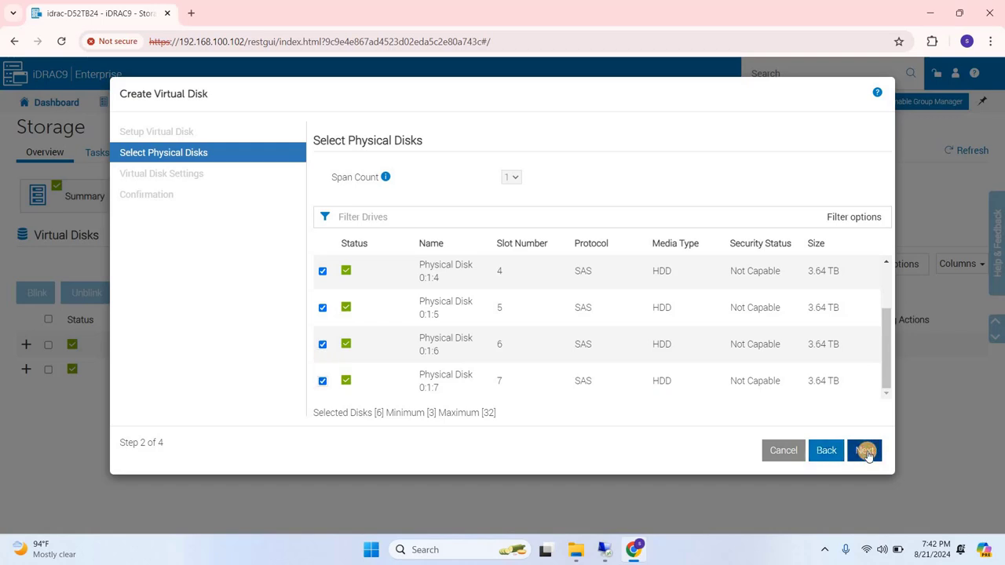
pyautogui.click(864, 449)
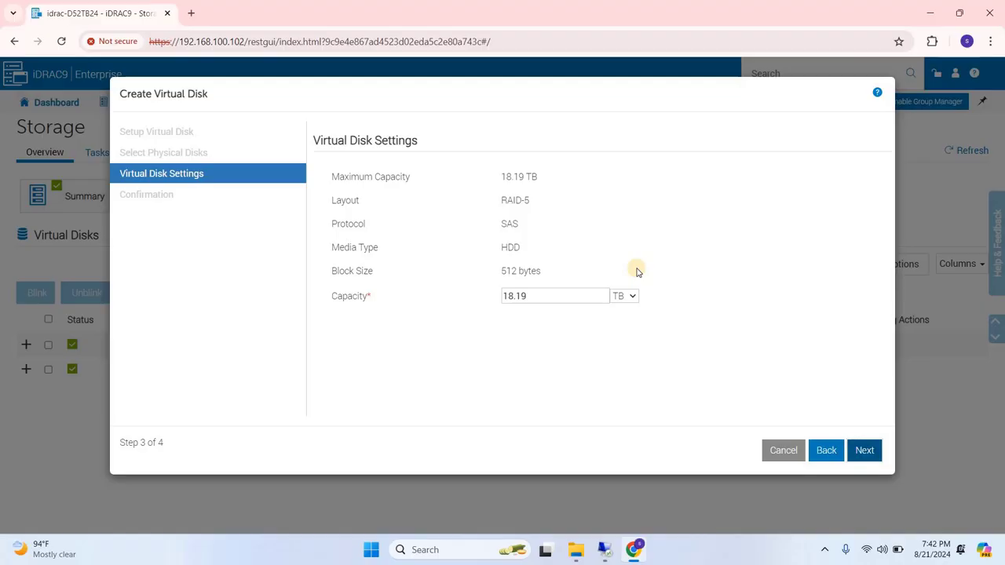
# - Queue the Raid5 virtual disk creation, apply it now and view the running configuration job in the job queue
pyautogui.click(864, 449)
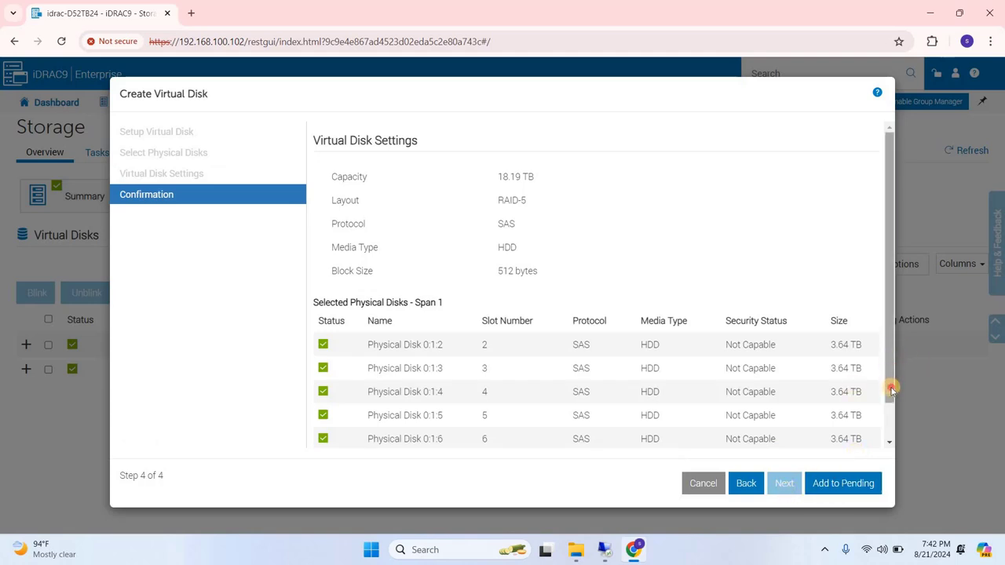
pyautogui.scroll(-3)
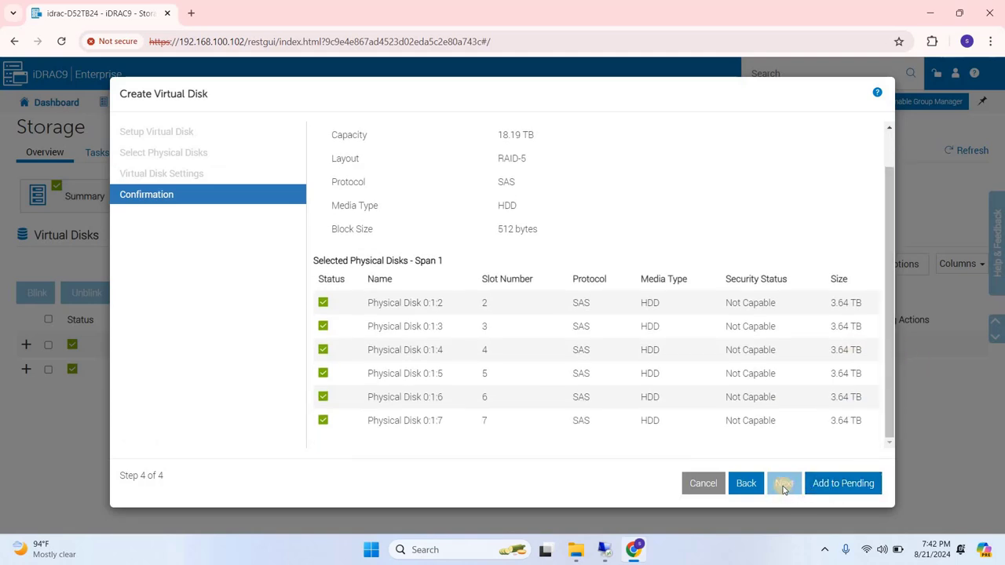
pyautogui.click(842, 484)
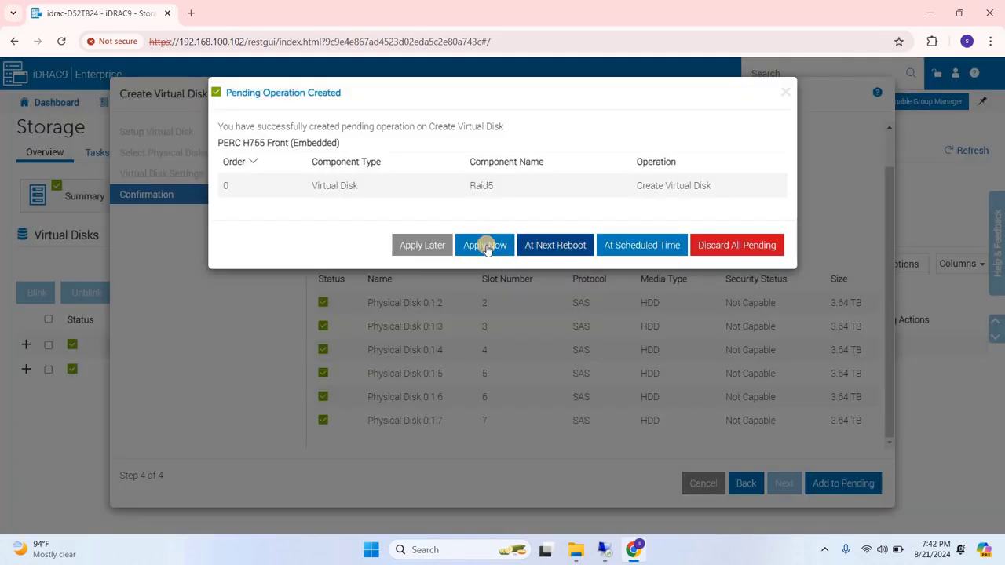
pyautogui.click(484, 245)
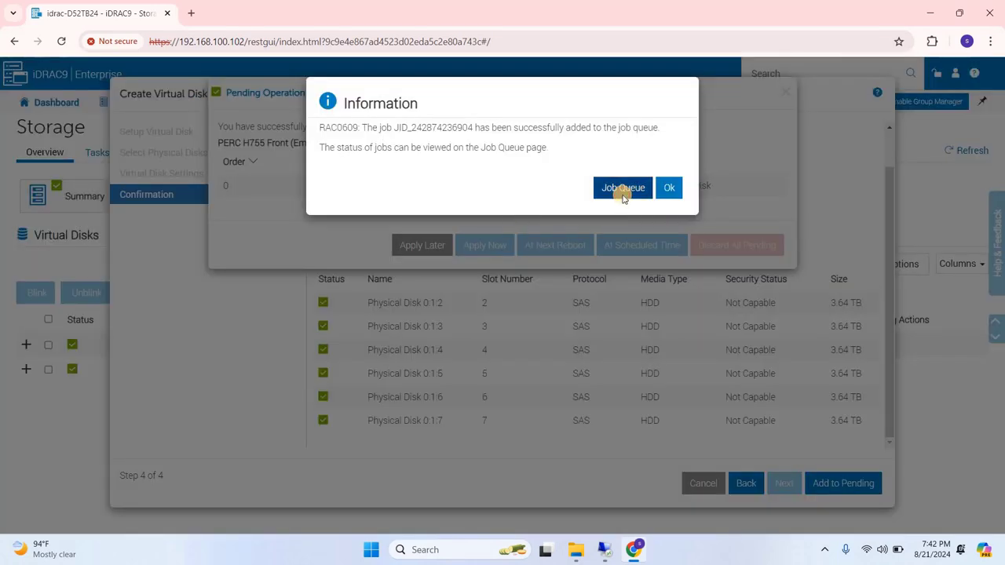
pyautogui.click(621, 187)
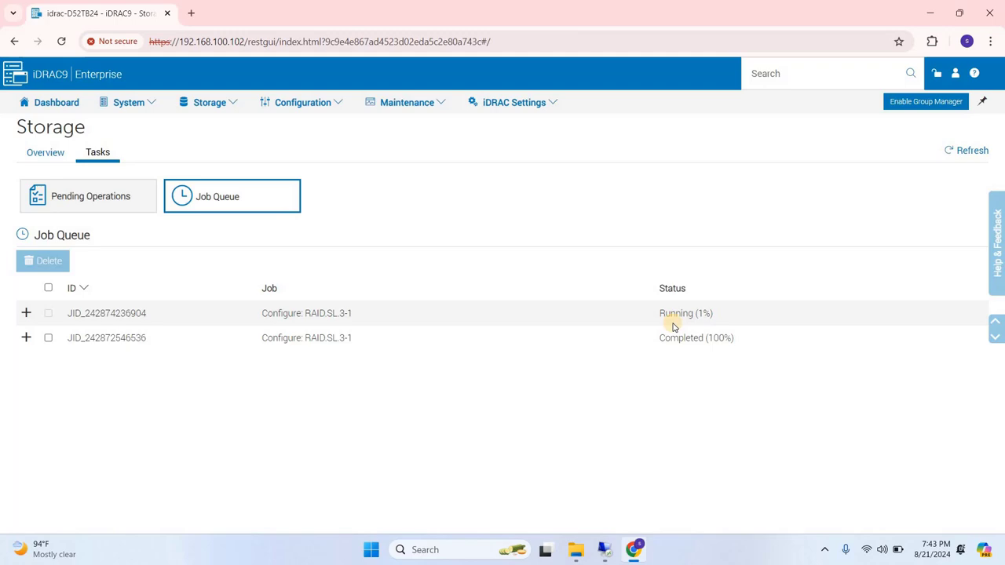
pyautogui.moveTo(607, 17)
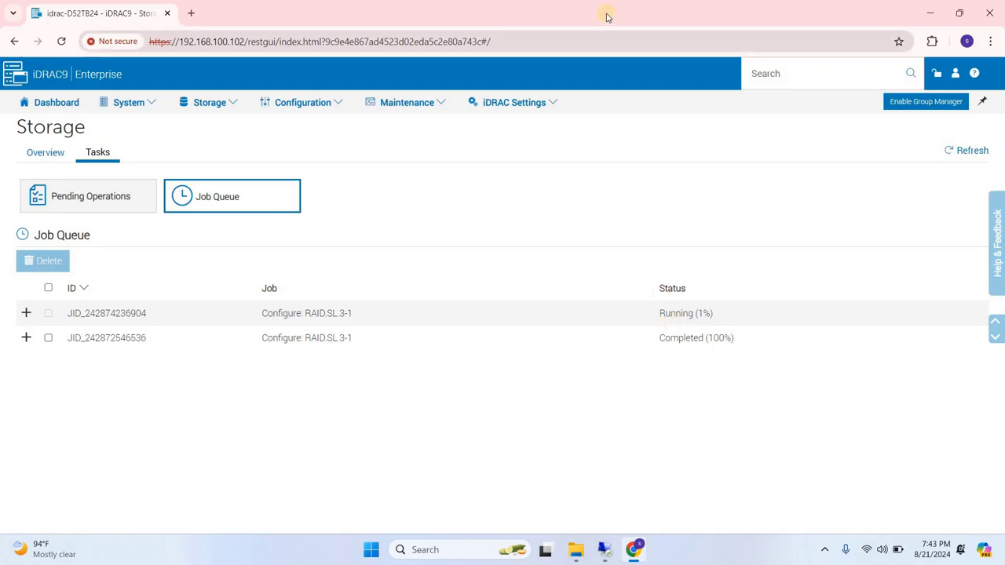
# - Switch to the remote Disk Management window showing the uninitialized 18627.50 GB Disk 0
pyautogui.click(958, 12)
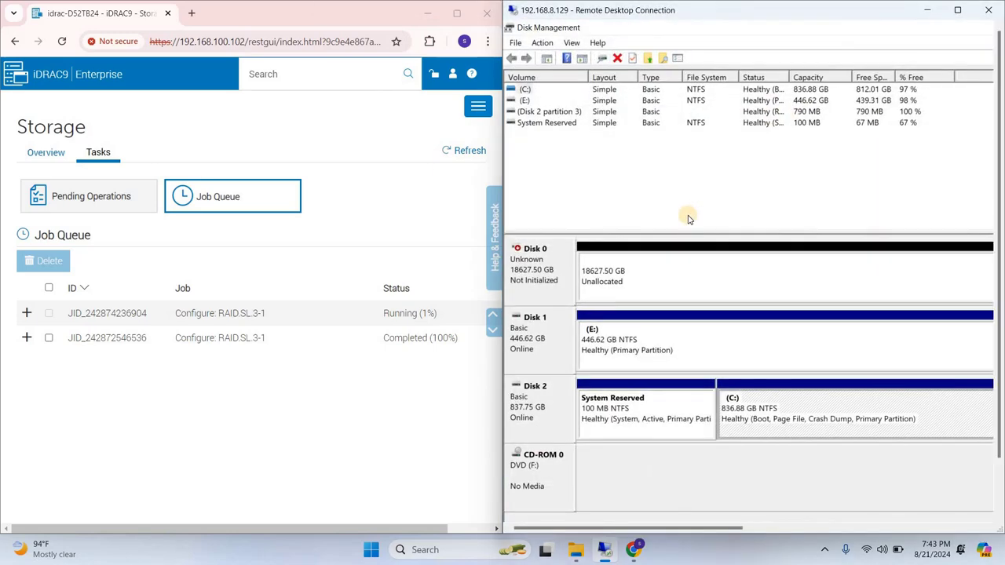
pyautogui.moveTo(562, 284)
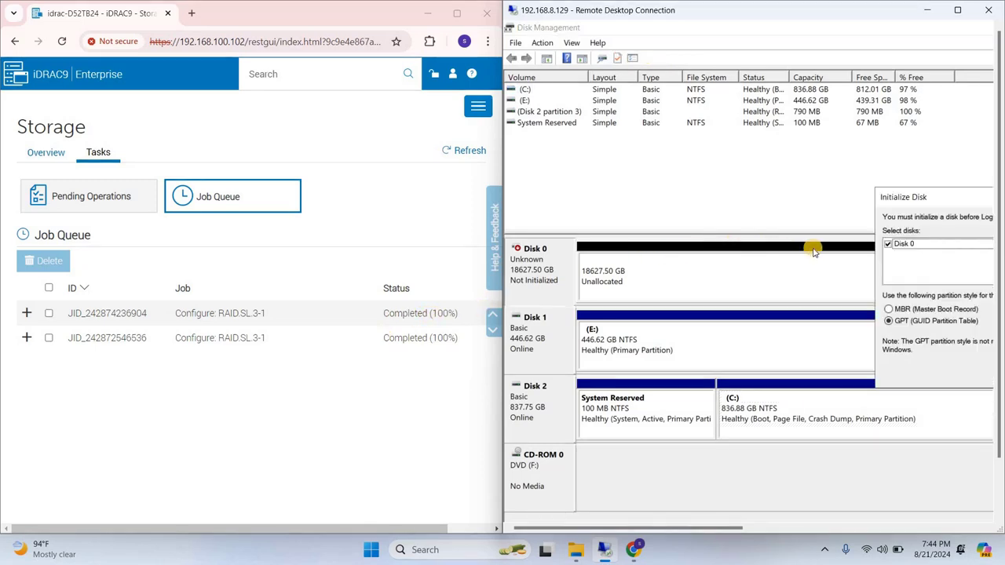
pyautogui.moveTo(892, 274)
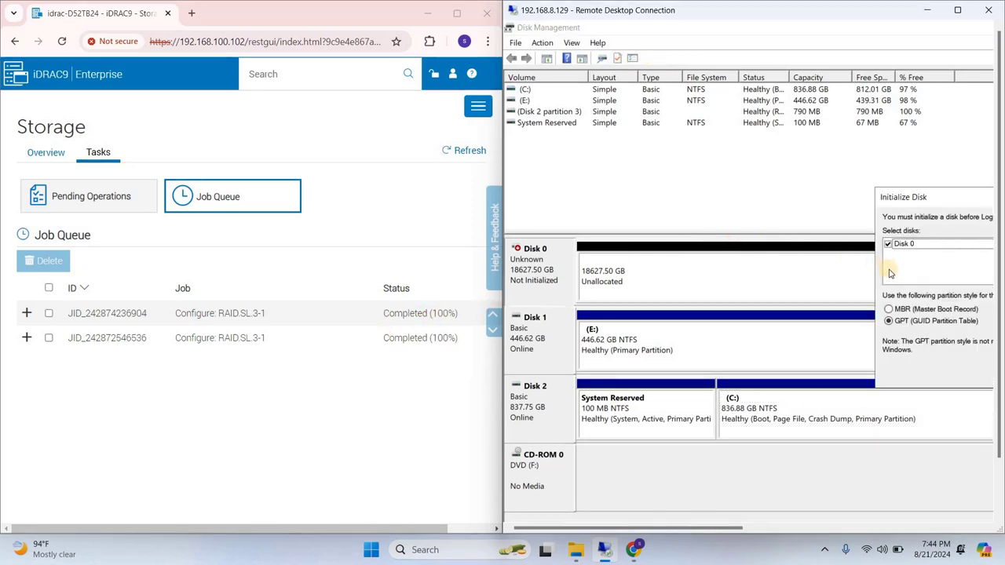
pyautogui.moveTo(913, 204)
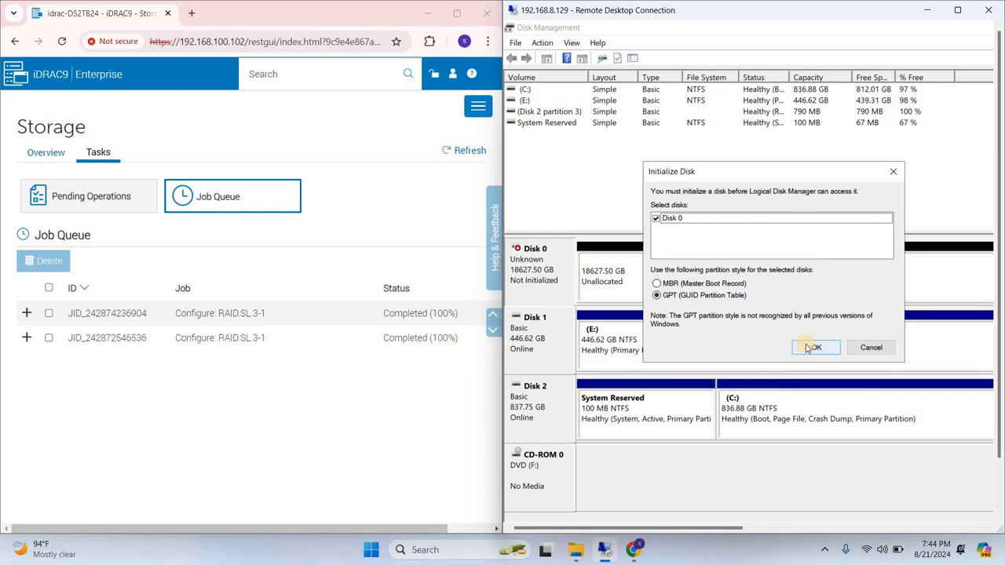
# - Initialize Disk 0 as GPT and bring up volume options for its 18627.48 GB unallocated space
pyautogui.click(815, 347)
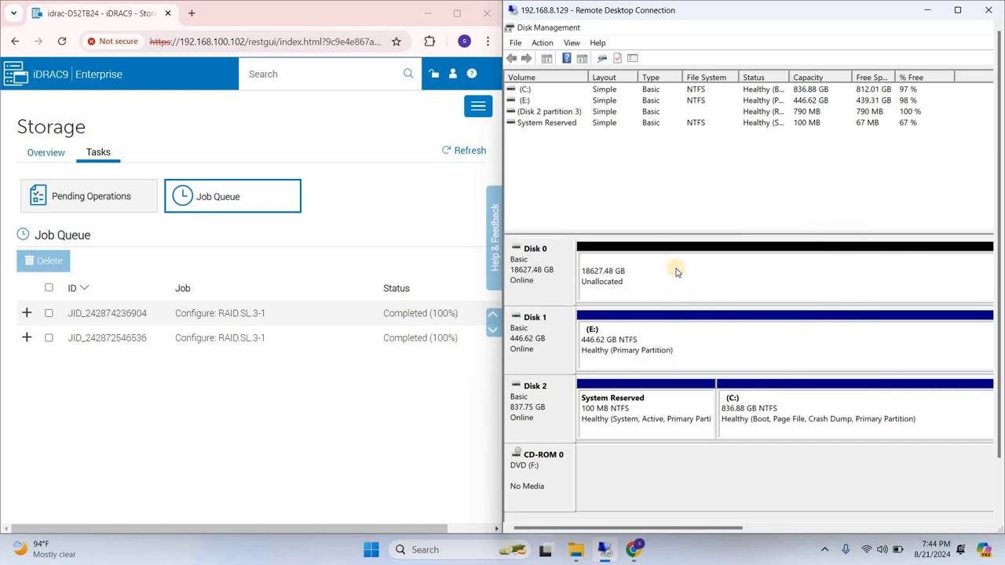
pyautogui.rightClick(675, 273)
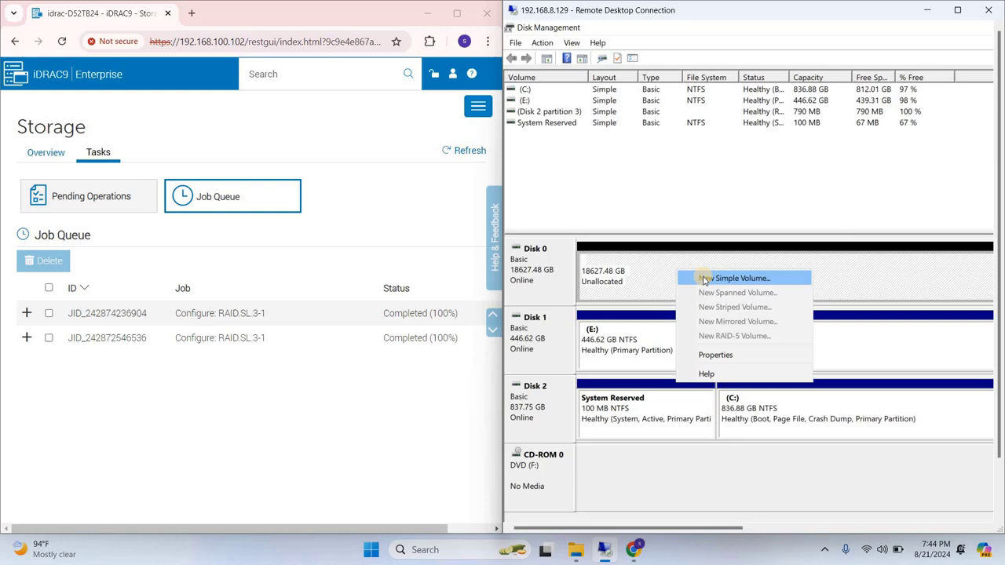
# - Create a maximum-size NTFS quick-formatted simple volume on Disk 0 as drive D labelled CCTV_Recording
pyautogui.click(742, 278)
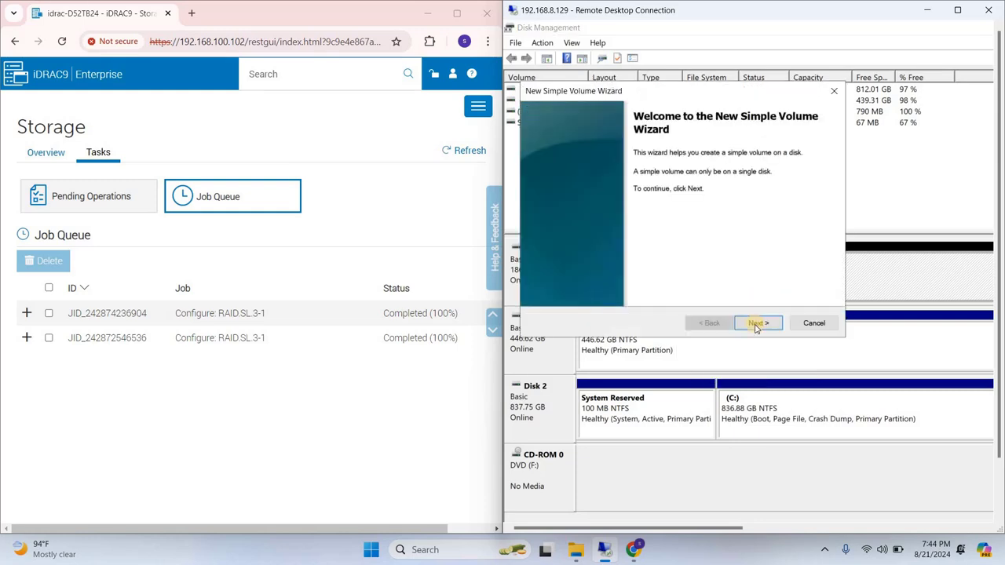
pyautogui.click(756, 324)
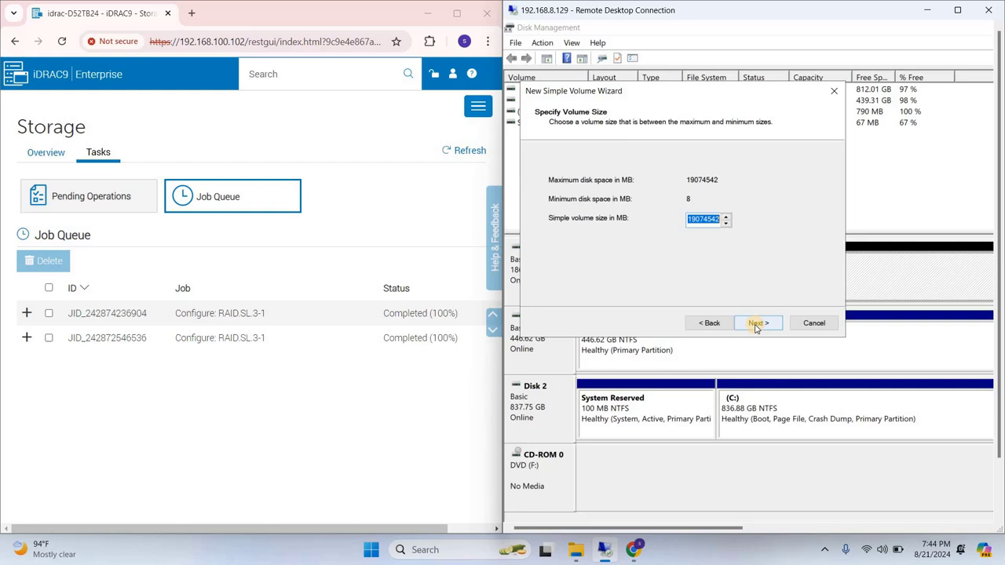
pyautogui.click(757, 323)
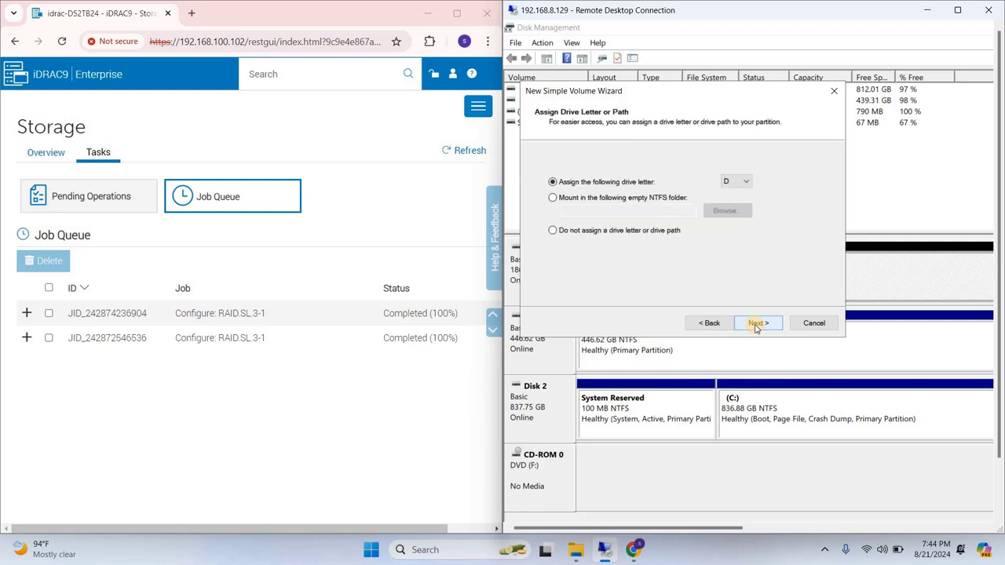
pyautogui.click(757, 324)
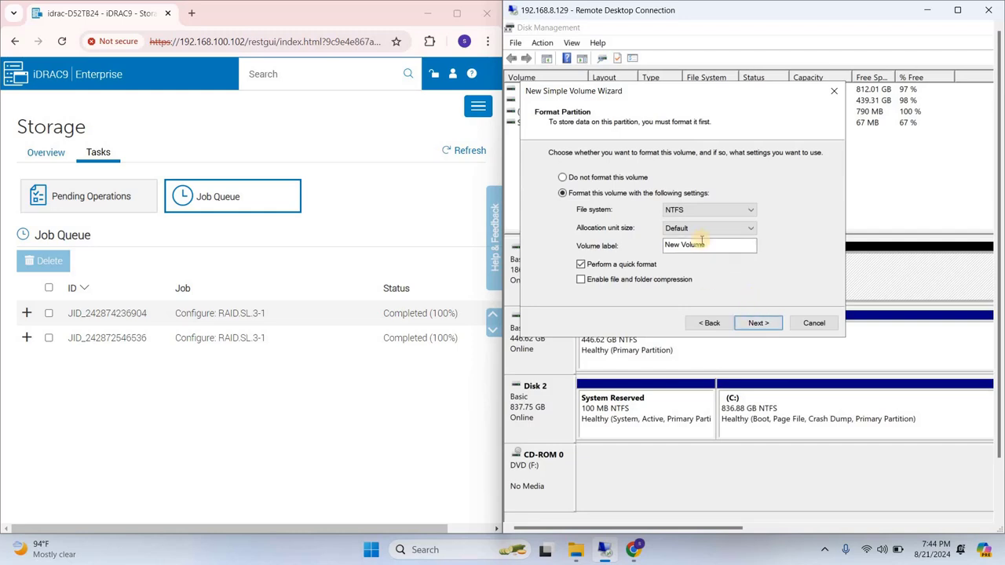
pyautogui.doubleClick(685, 245)
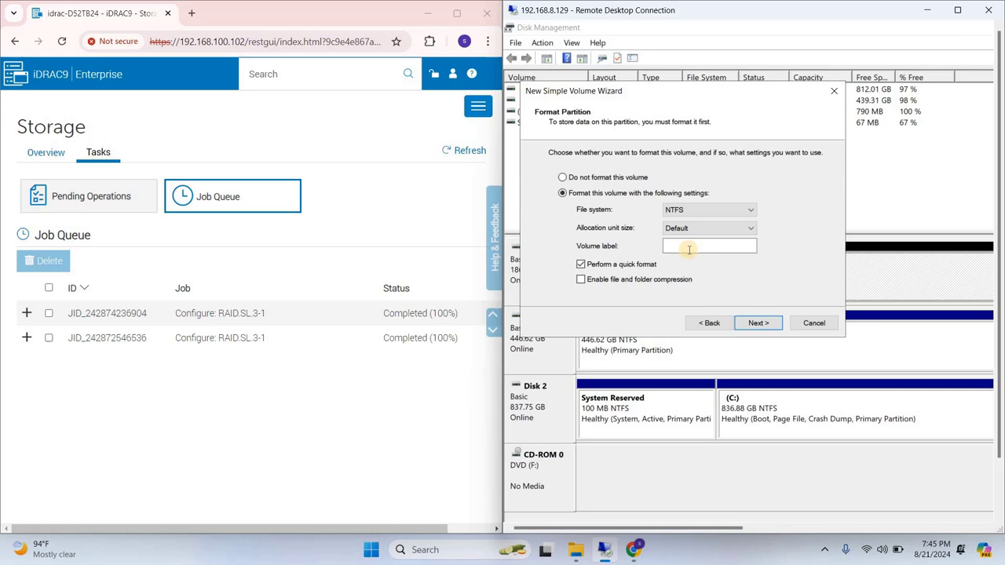
pyautogui.write('CCTV_Recording')
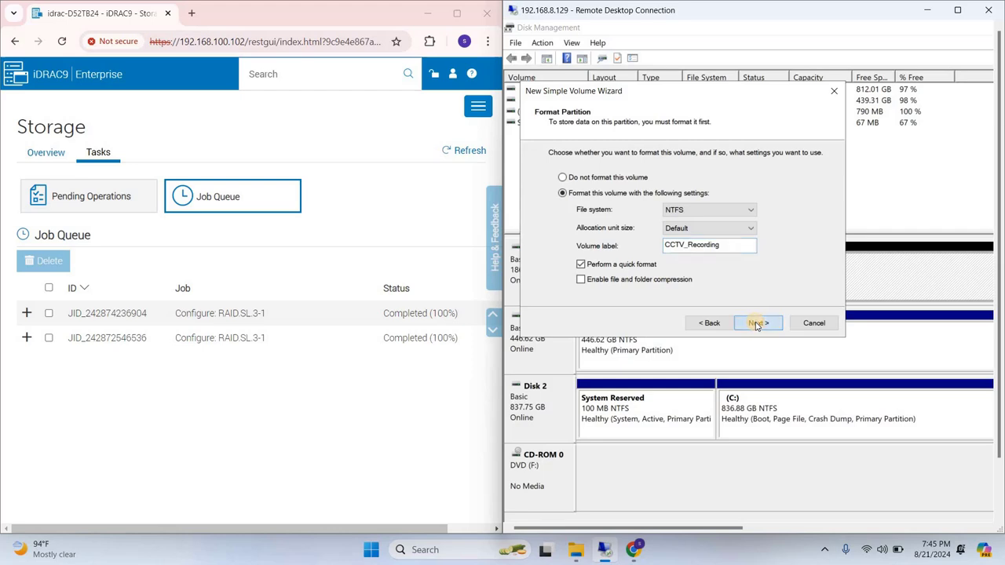
pyautogui.click(757, 324)
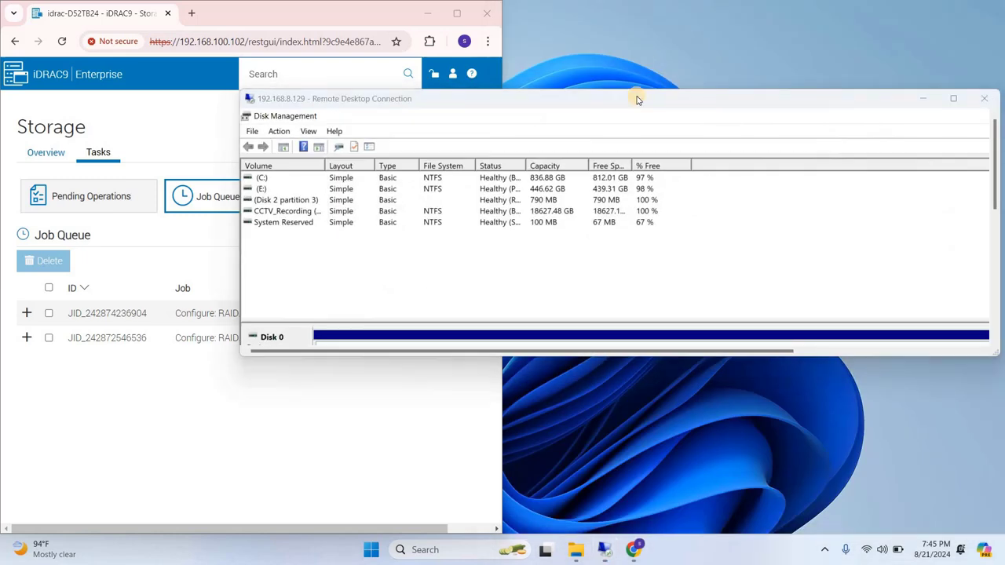
# - Maximize the remote session and show This PC listing the CCTV_Recording (D:) drive with 18.1 TB free
pyautogui.click(953, 97)
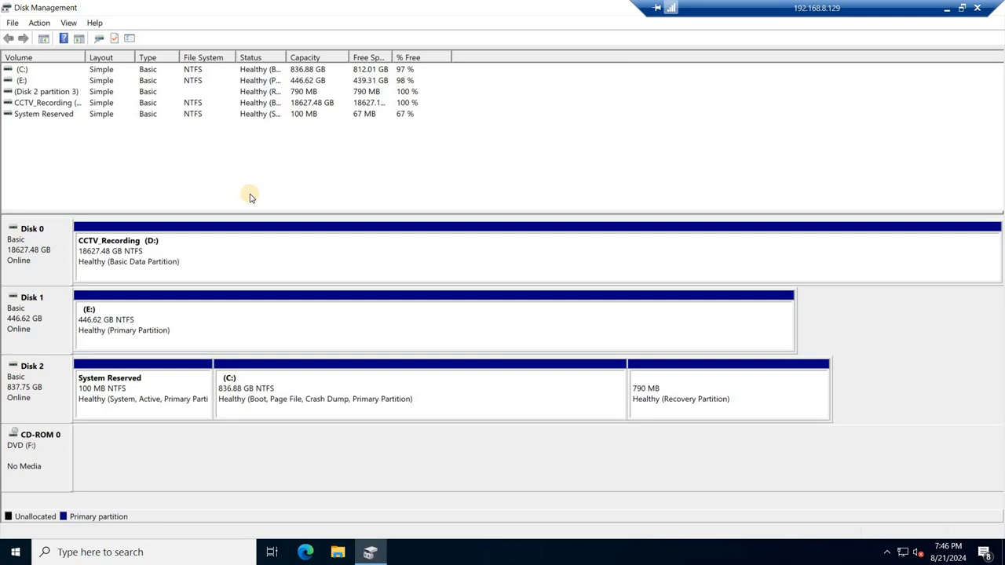
pyautogui.moveTo(312, 547)
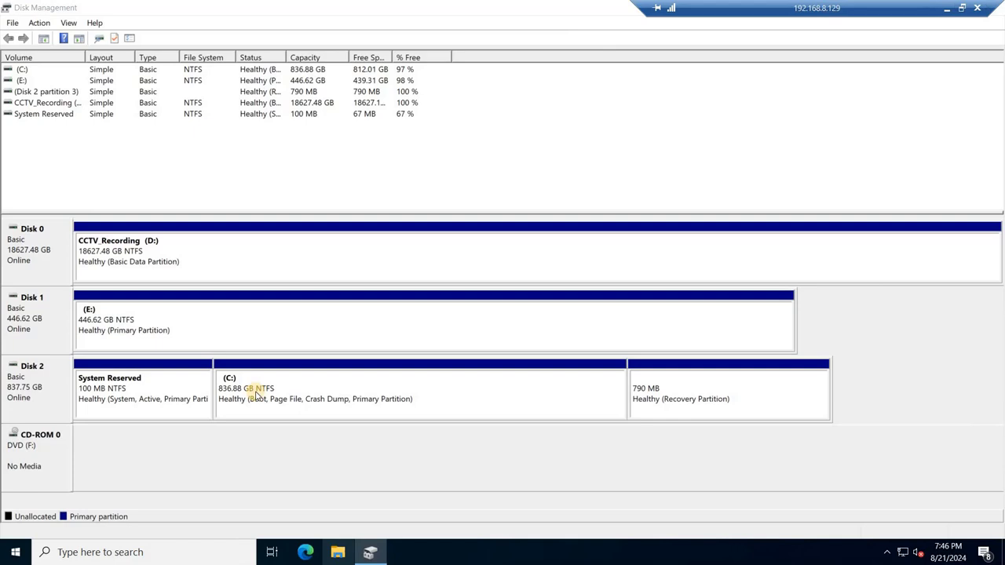
pyautogui.click(337, 552)
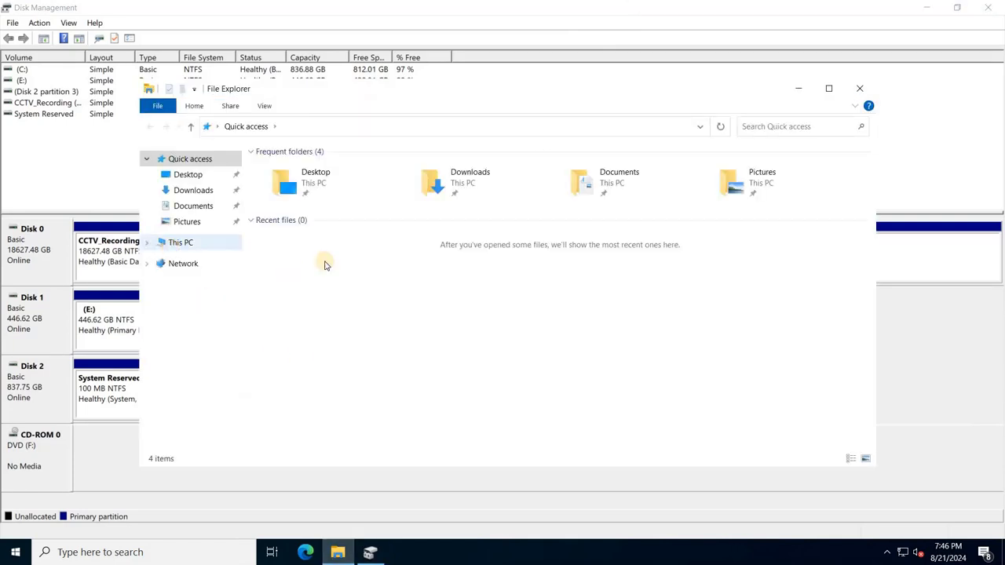
pyautogui.click(180, 242)
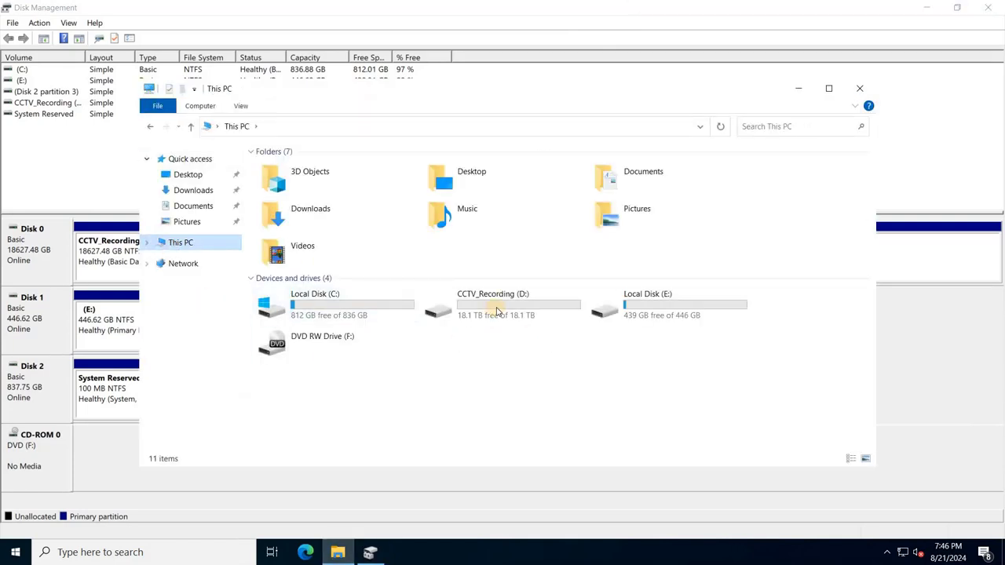
pyautogui.moveTo(496, 306)
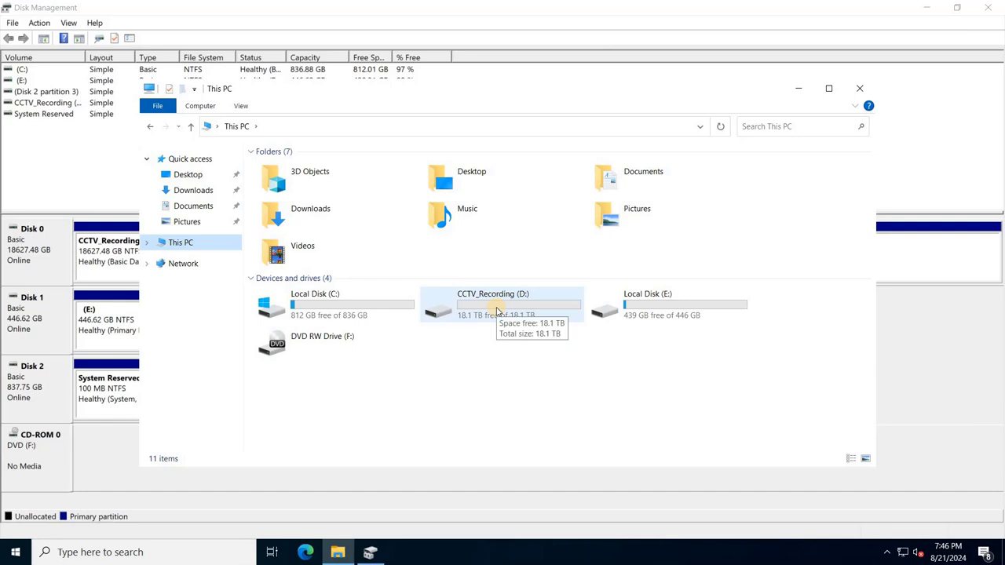